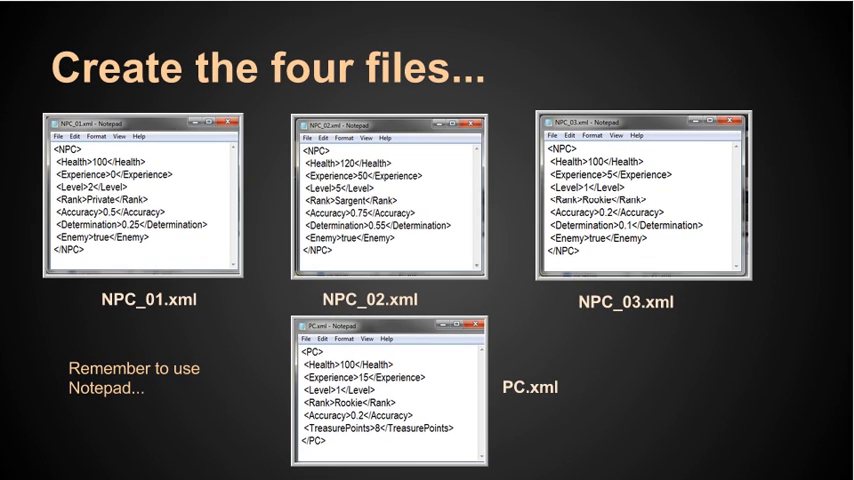
mouse_move(148, 356)
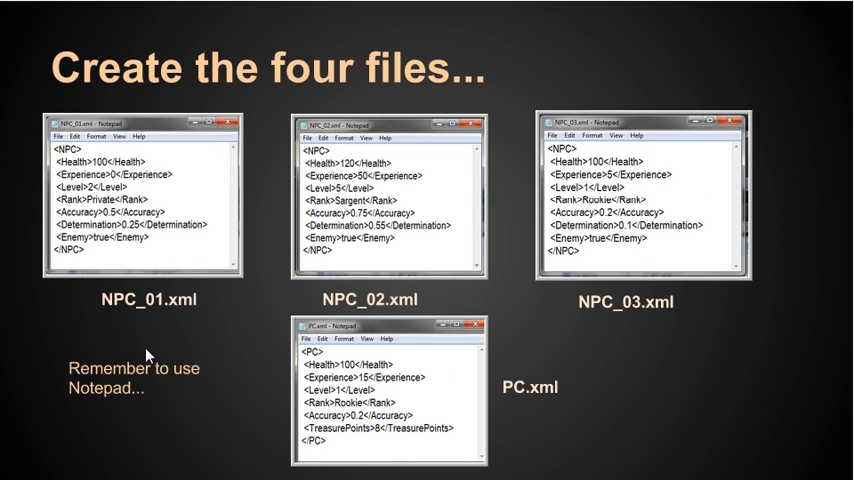
mouse_move(220, 260)
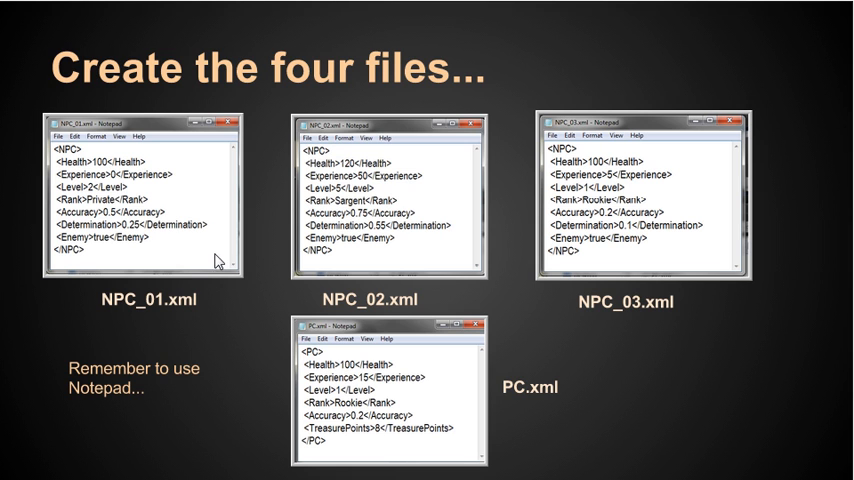
mouse_move(276, 292)
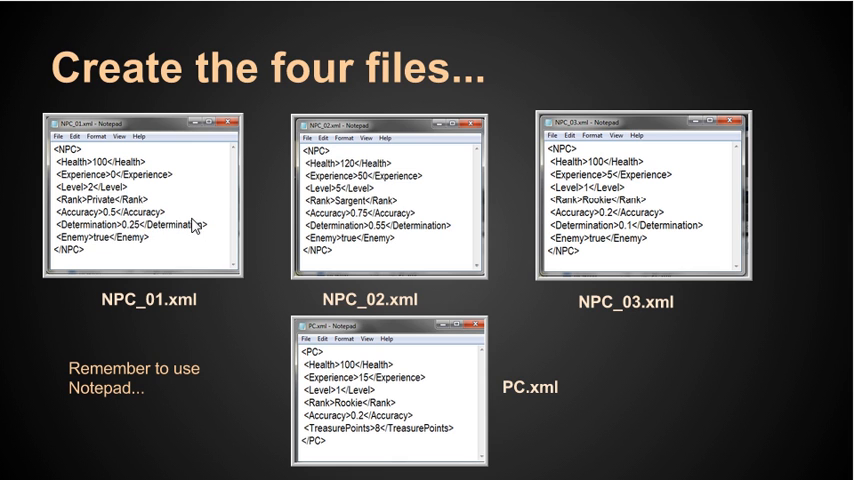
mouse_move(420, 232)
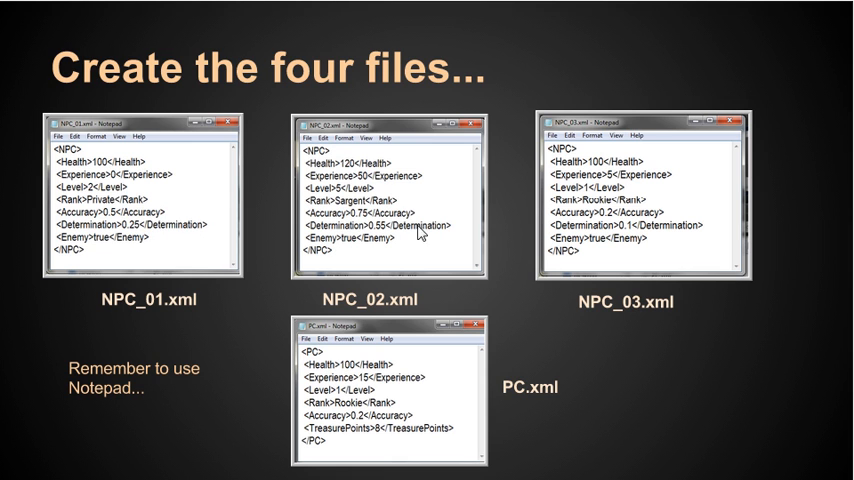
mouse_move(612, 246)
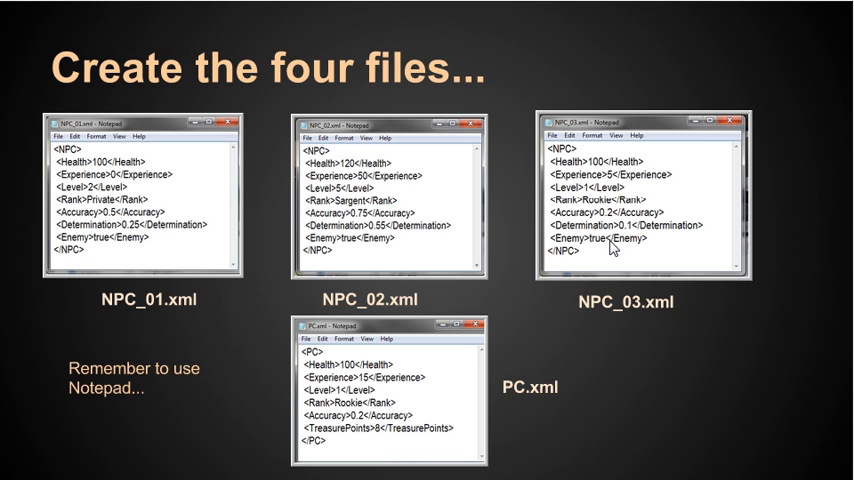
mouse_move(404, 370)
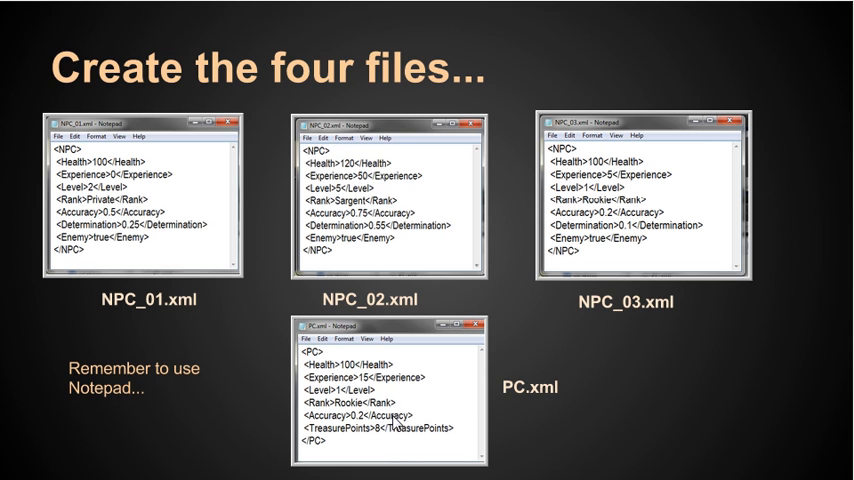
mouse_move(204, 232)
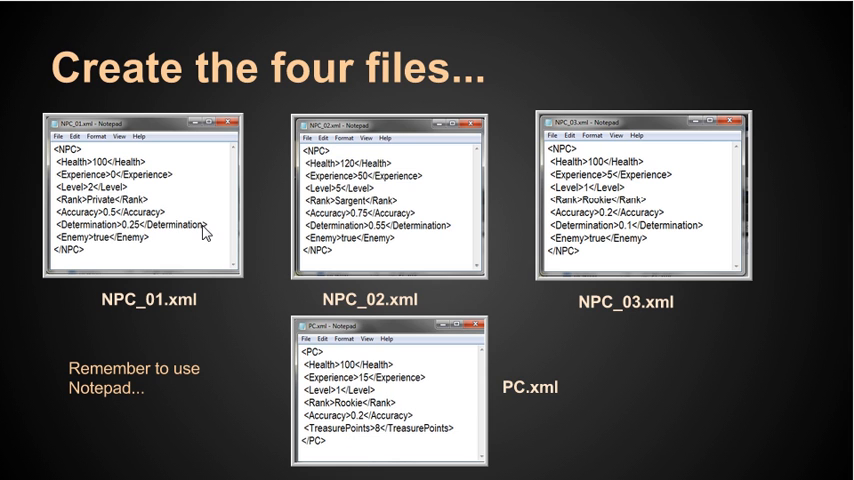
mouse_move(458, 372)
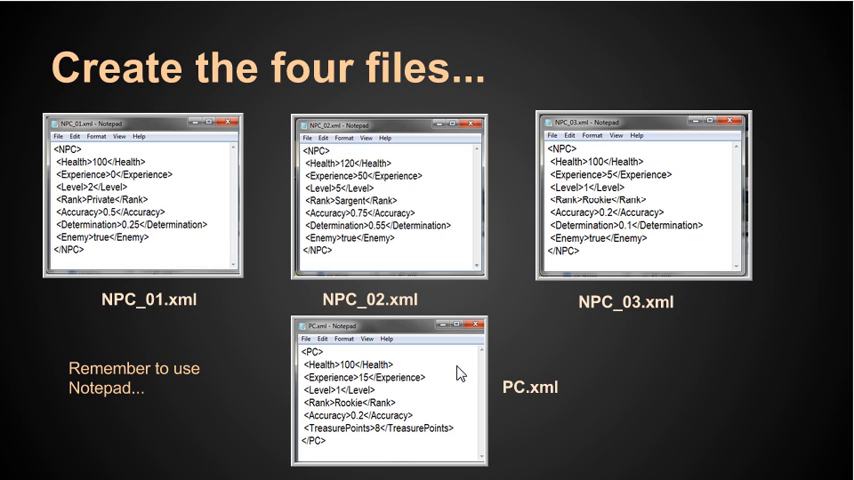
mouse_move(210, 380)
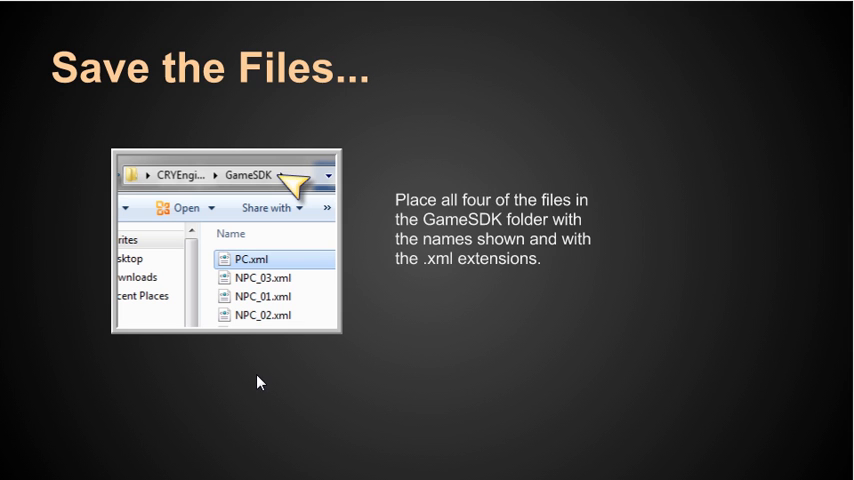
mouse_move(440, 320)
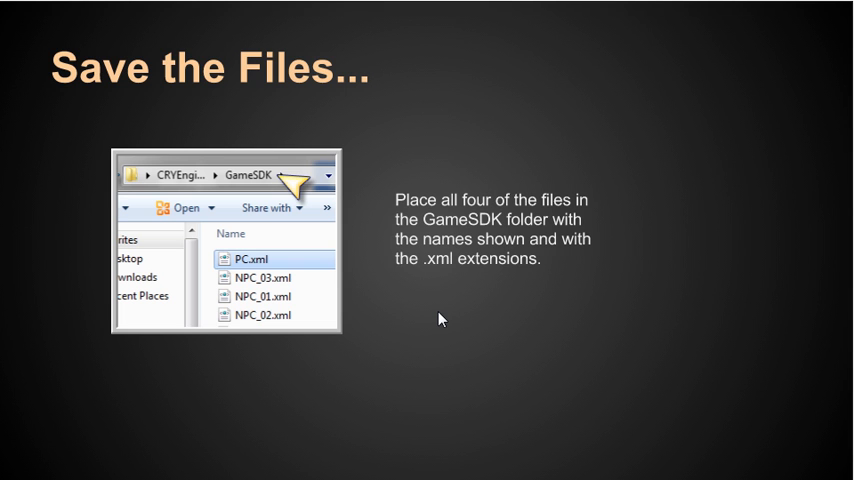
mouse_move(440, 312)
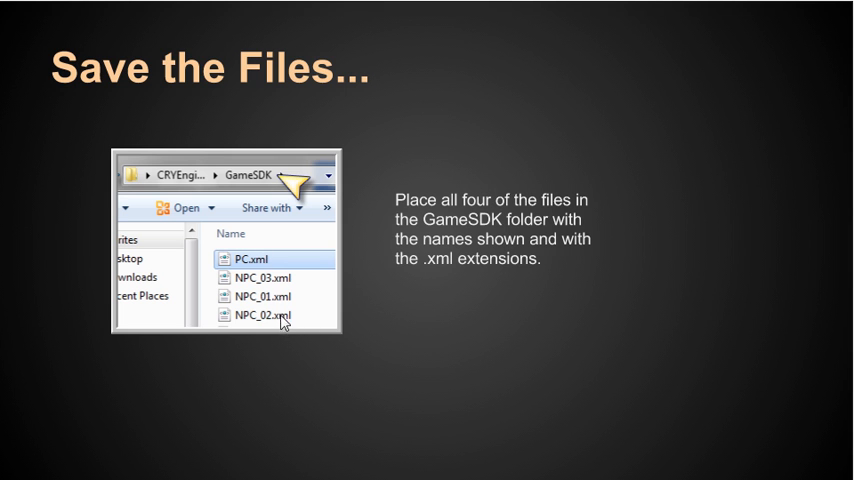
mouse_move(148, 424)
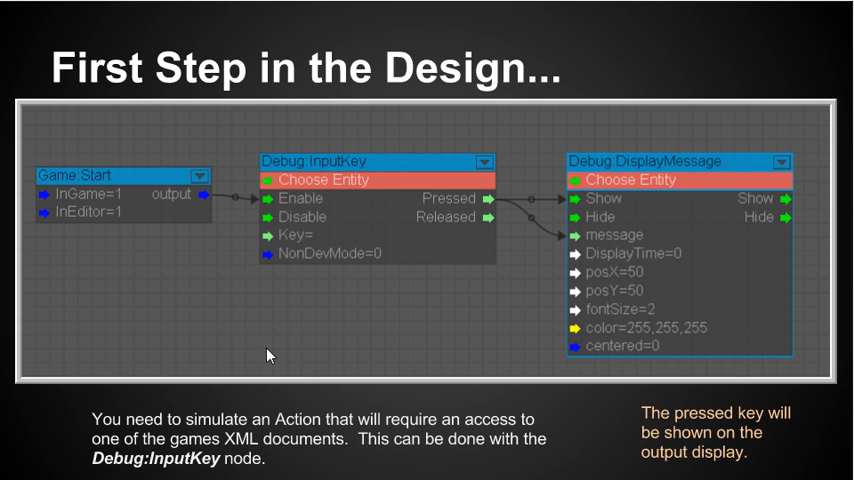
mouse_move(290, 440)
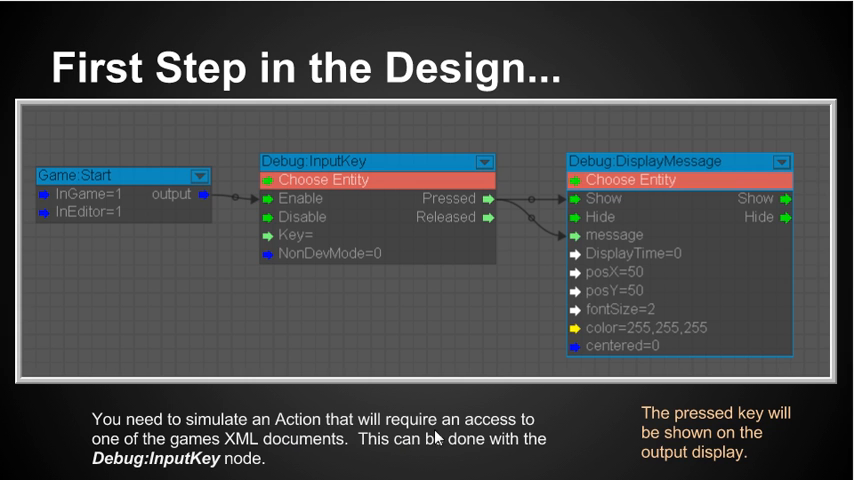
mouse_move(210, 460)
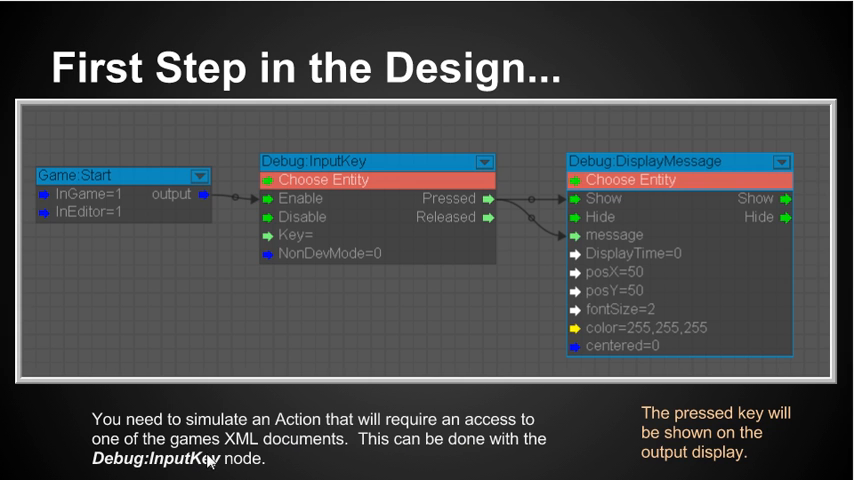
mouse_move(316, 454)
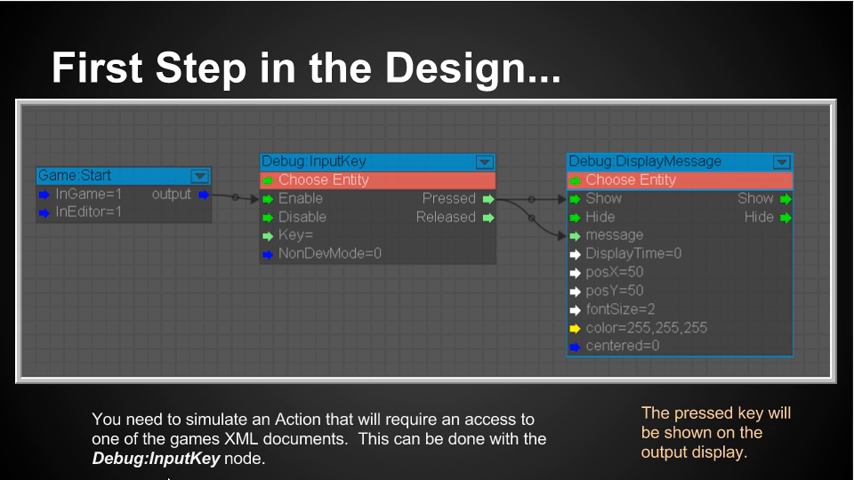
mouse_move(252, 470)
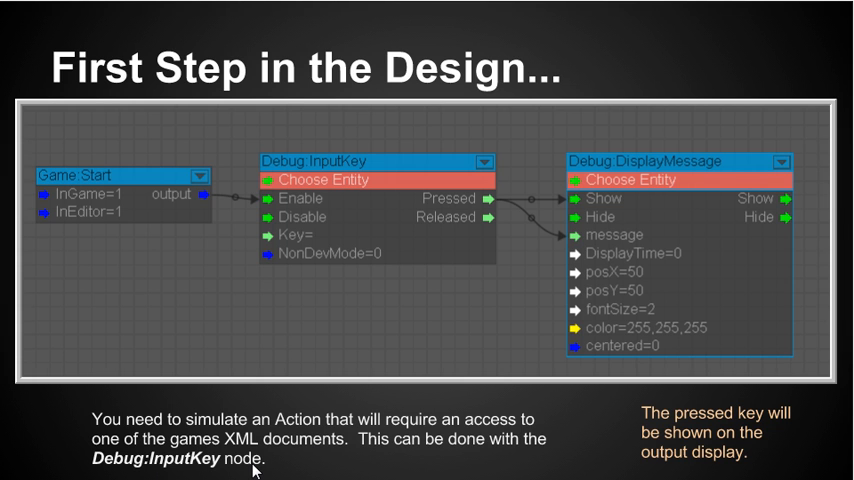
mouse_move(392, 232)
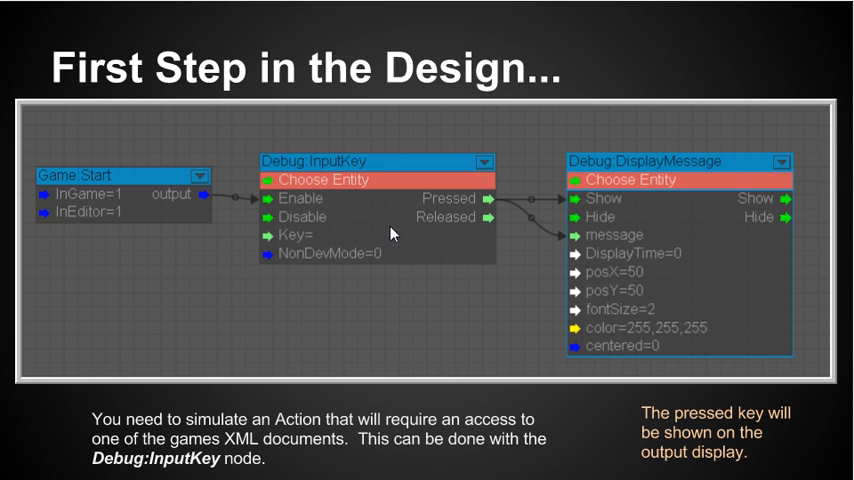
mouse_move(396, 224)
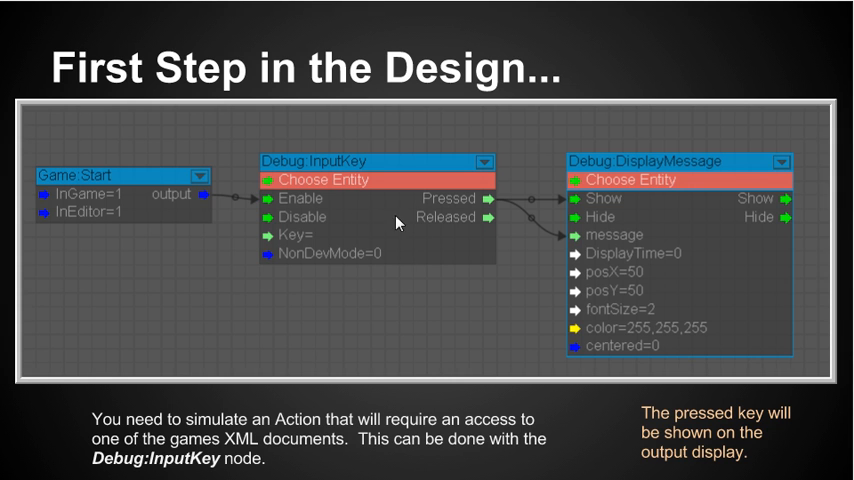
mouse_move(408, 220)
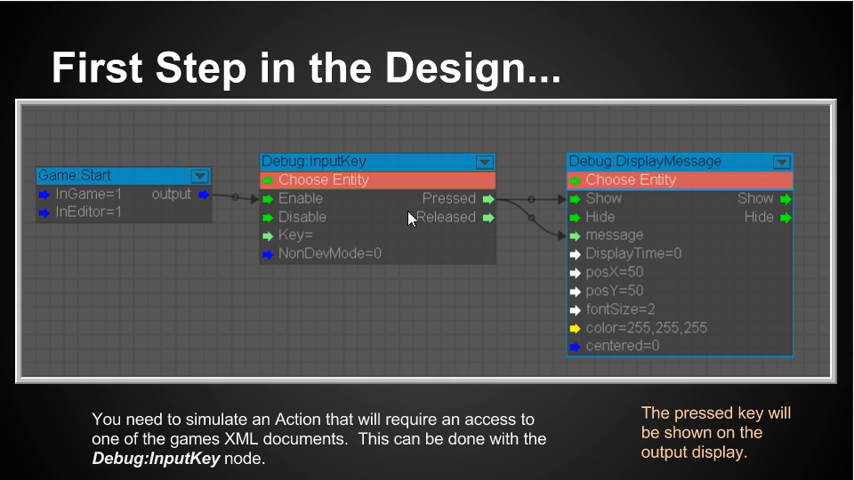
mouse_move(612, 216)
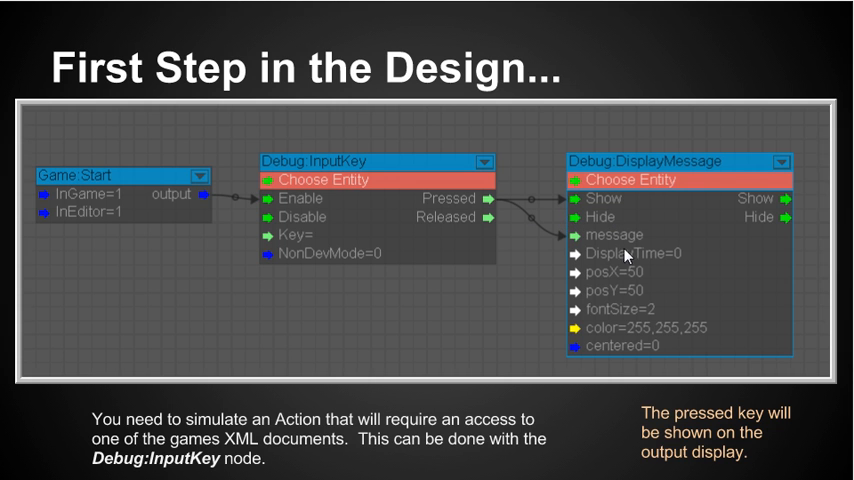
mouse_move(620, 252)
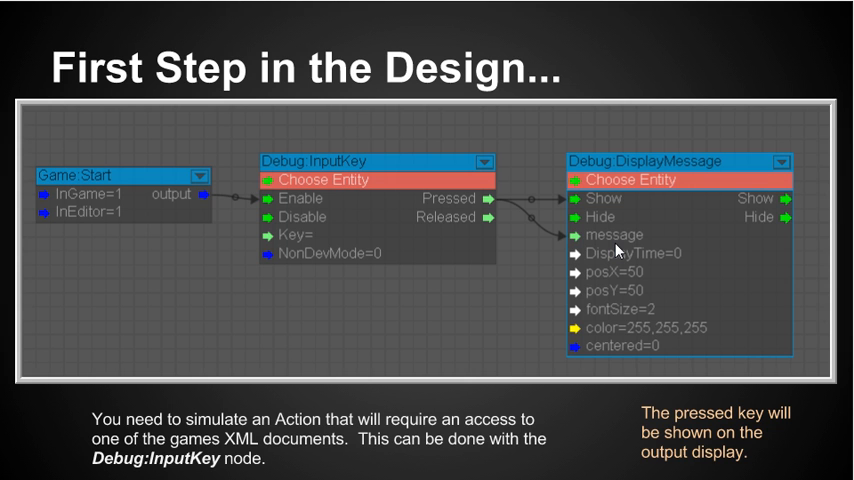
mouse_move(616, 250)
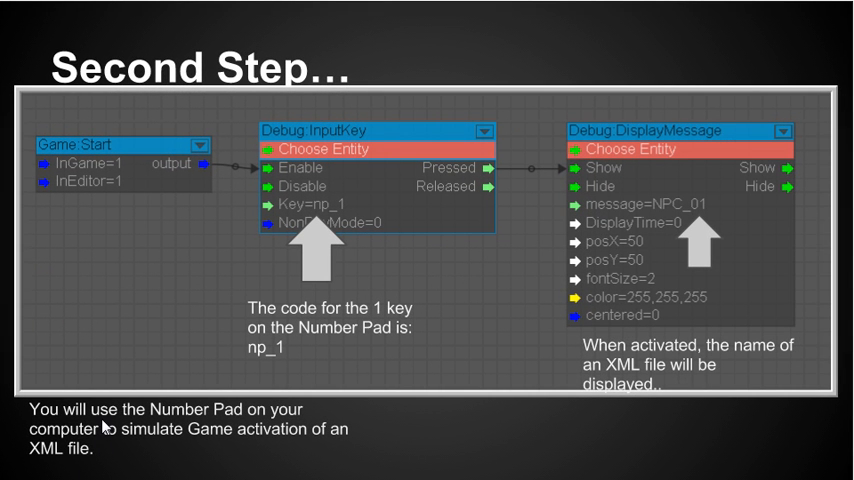
mouse_move(256, 250)
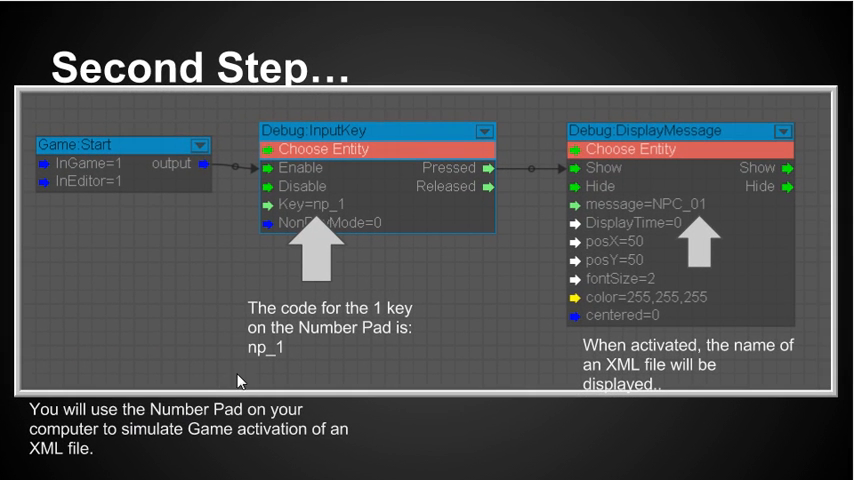
mouse_move(344, 222)
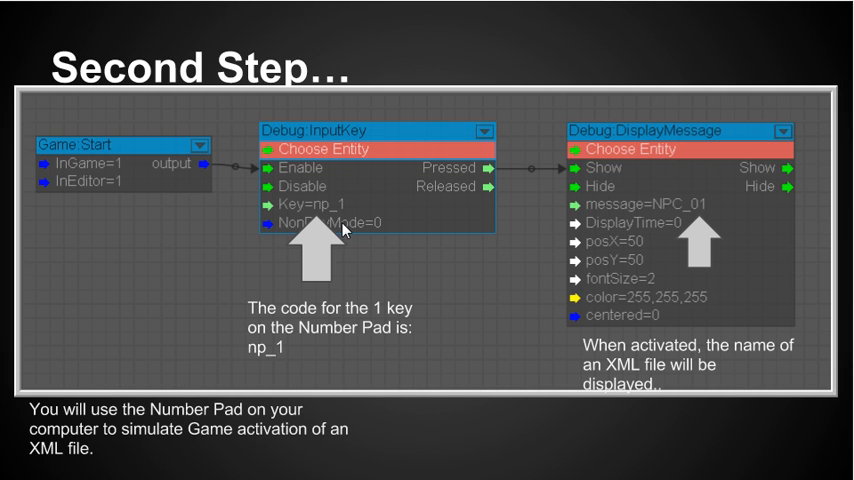
mouse_move(484, 170)
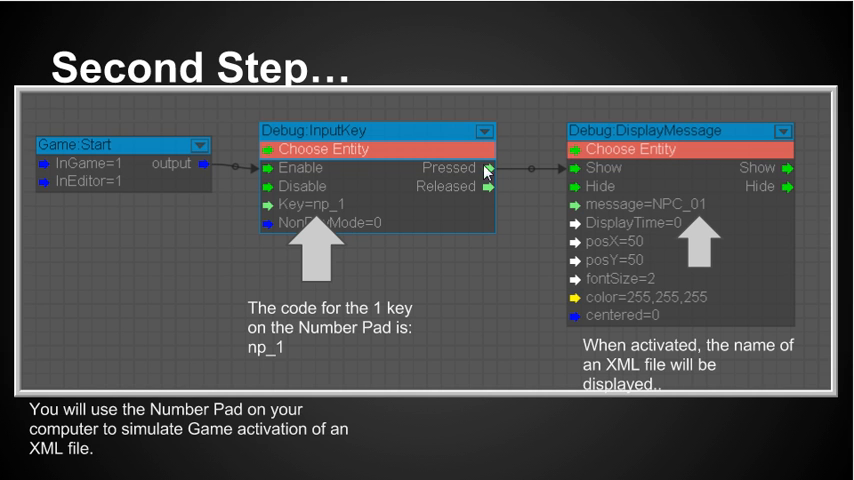
mouse_move(376, 208)
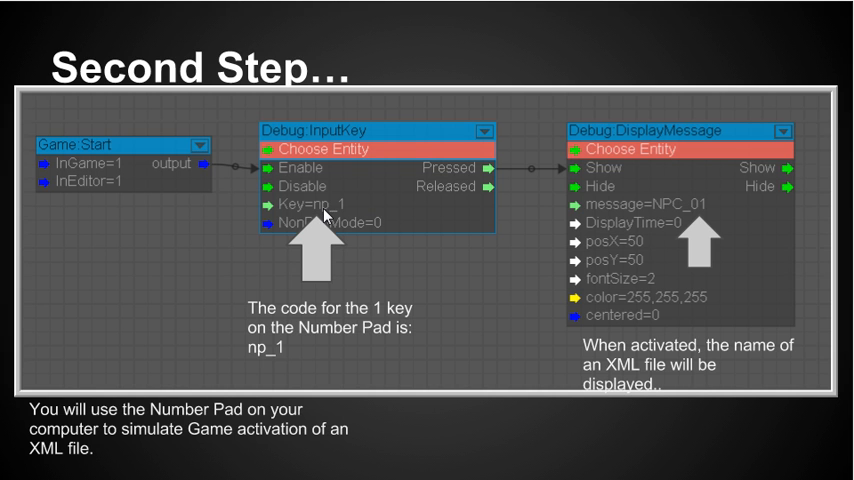
mouse_move(326, 214)
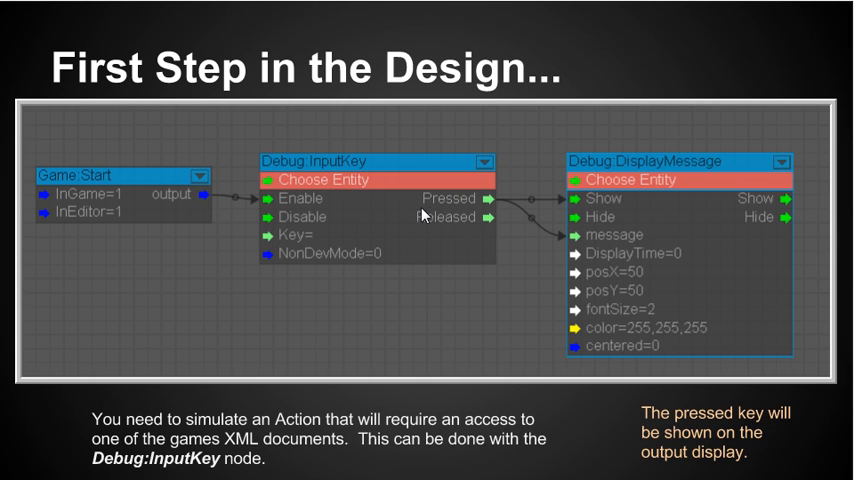
mouse_move(284, 250)
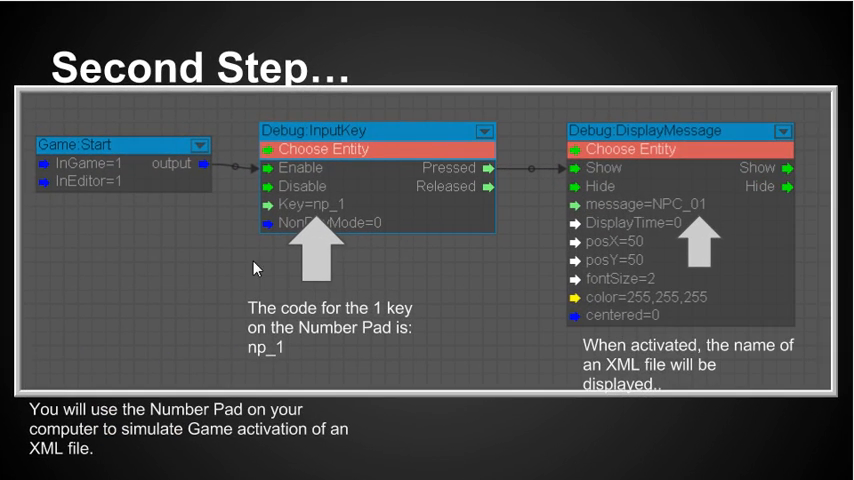
mouse_move(420, 176)
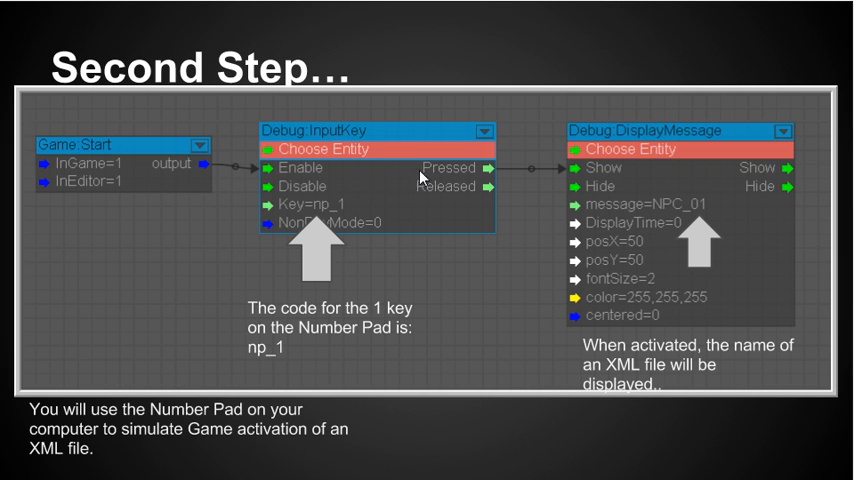
mouse_move(380, 216)
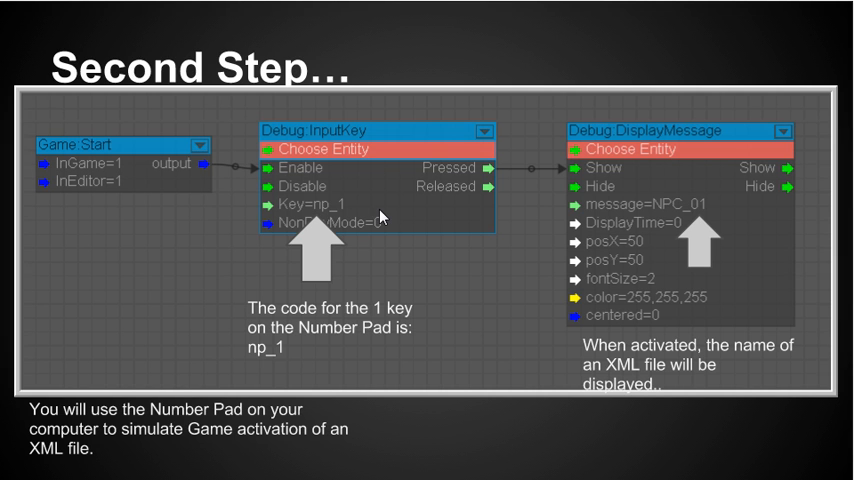
mouse_move(528, 228)
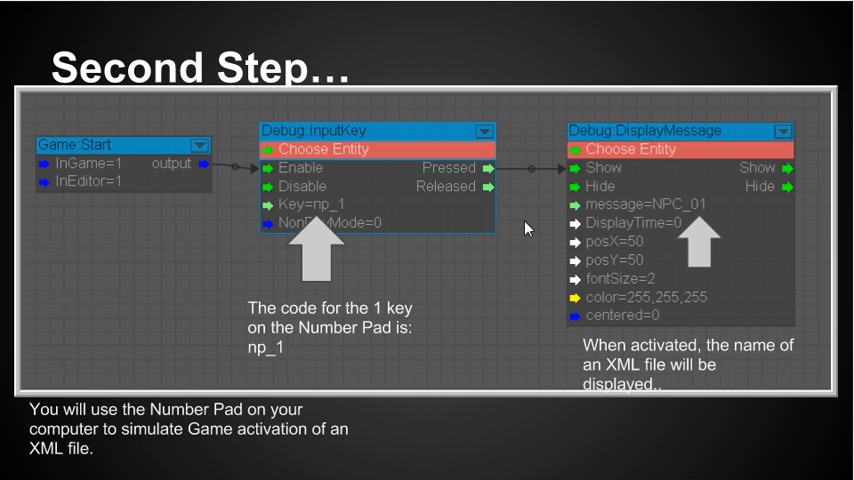
mouse_move(672, 220)
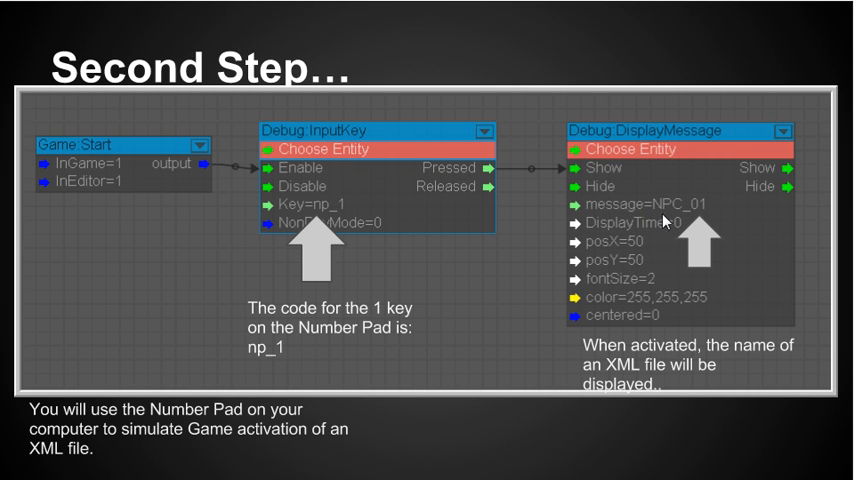
mouse_move(684, 216)
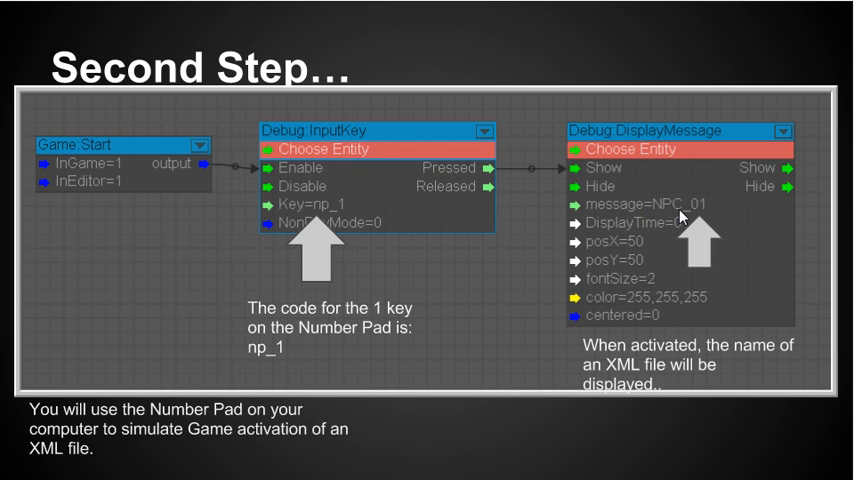
mouse_move(716, 234)
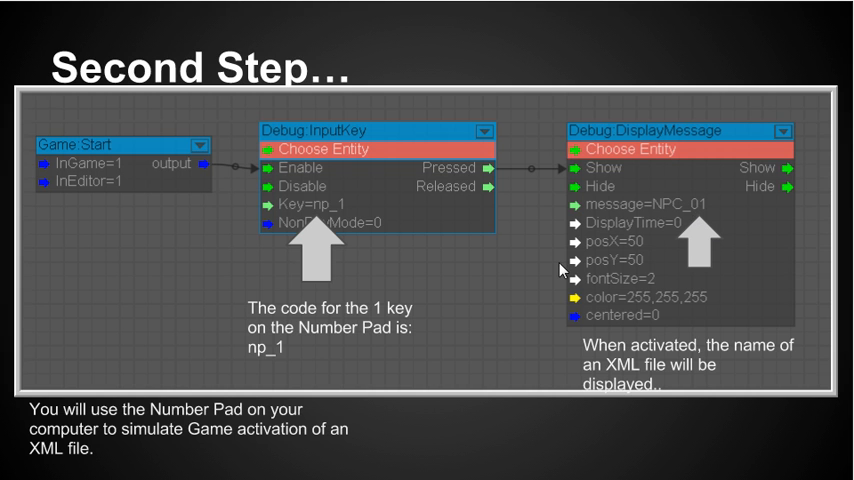
mouse_move(556, 292)
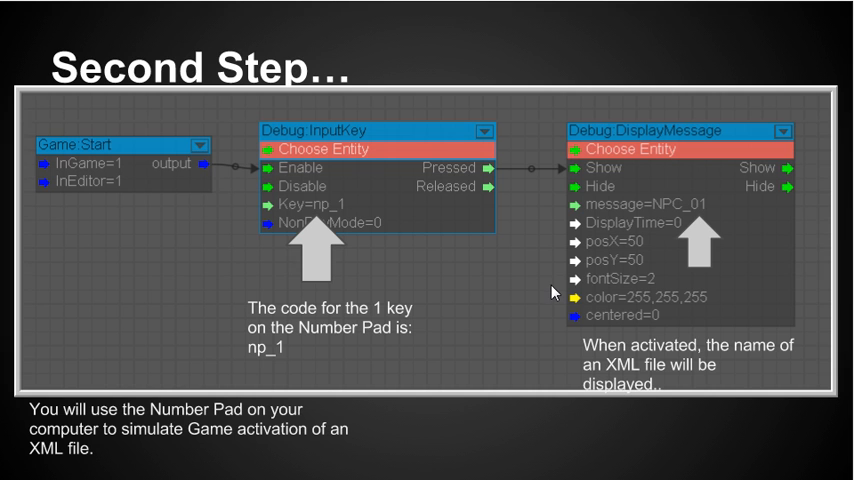
mouse_move(612, 276)
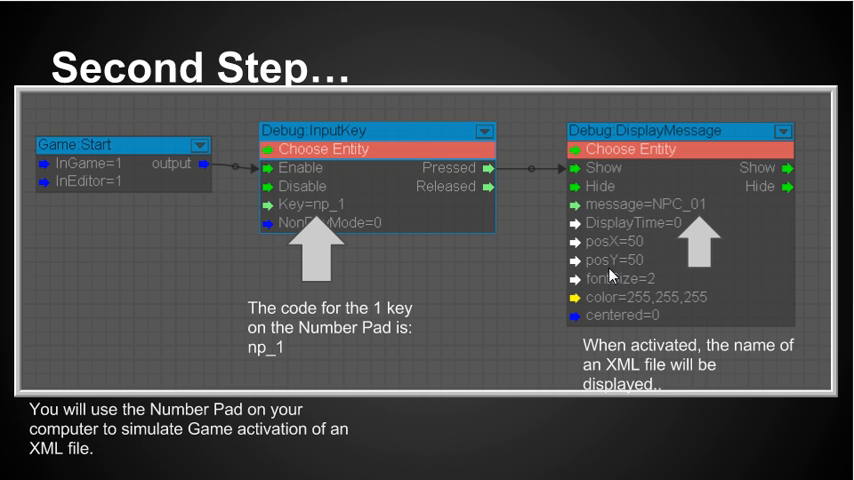
mouse_move(612, 276)
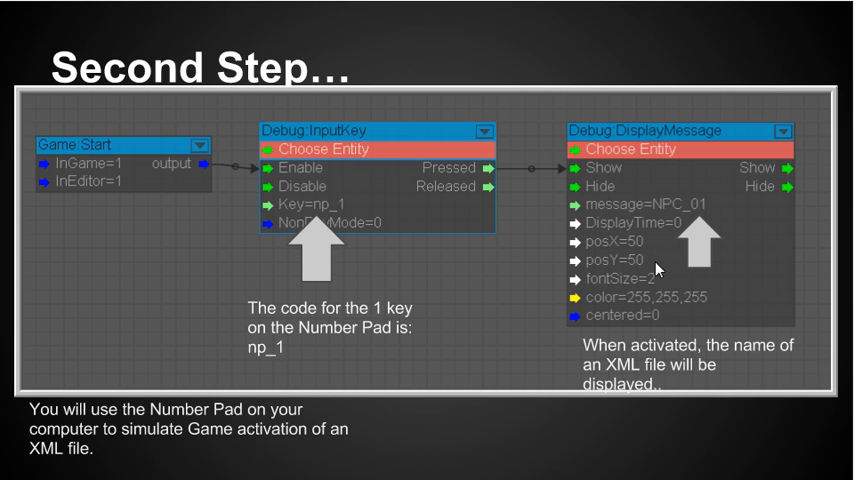
mouse_move(590, 246)
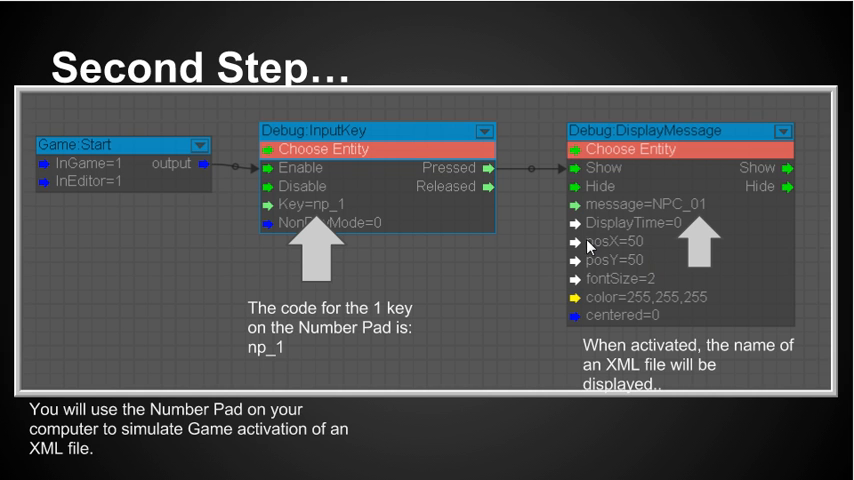
mouse_move(688, 240)
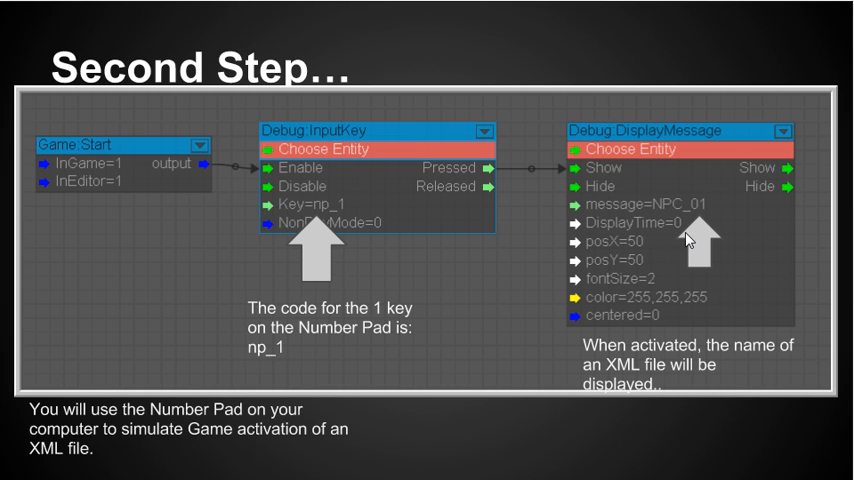
mouse_move(688, 240)
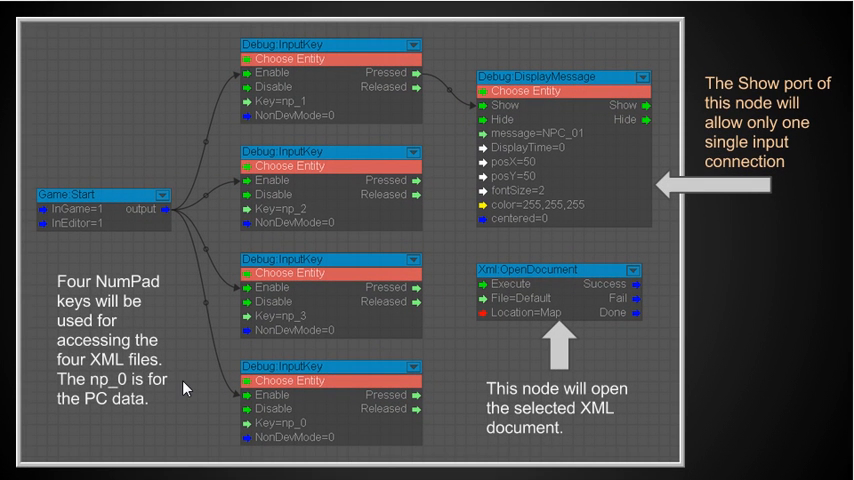
mouse_move(182, 310)
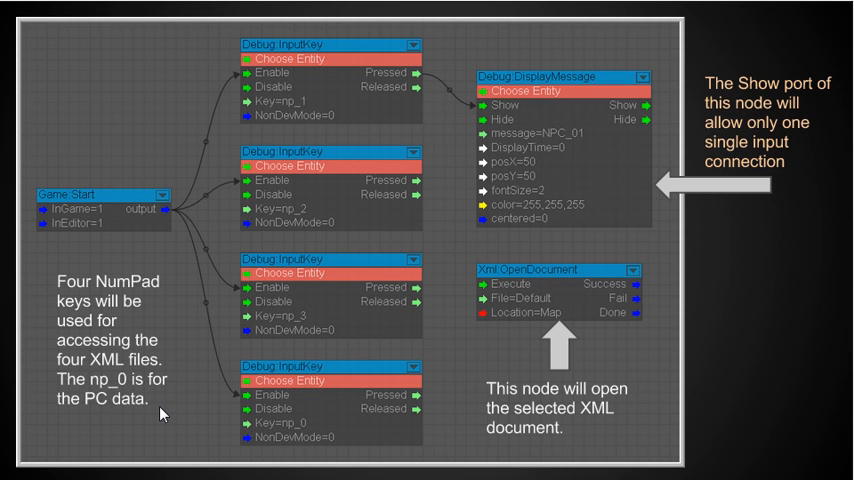
mouse_move(300, 60)
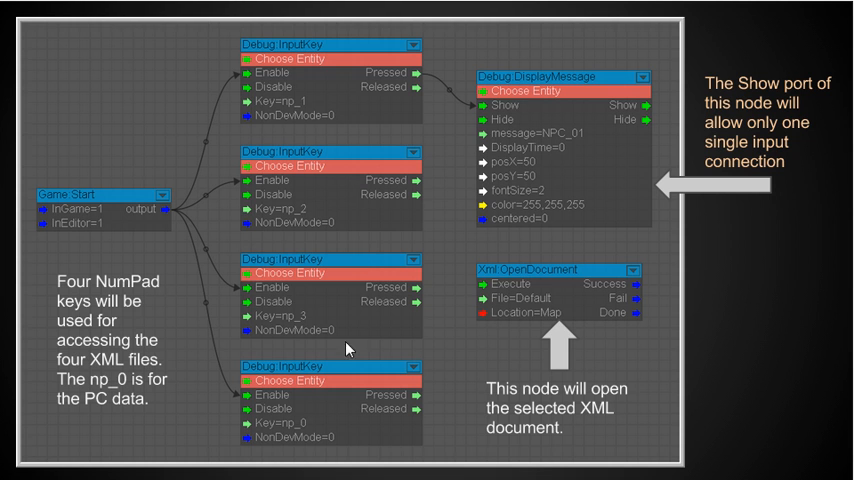
mouse_move(268, 110)
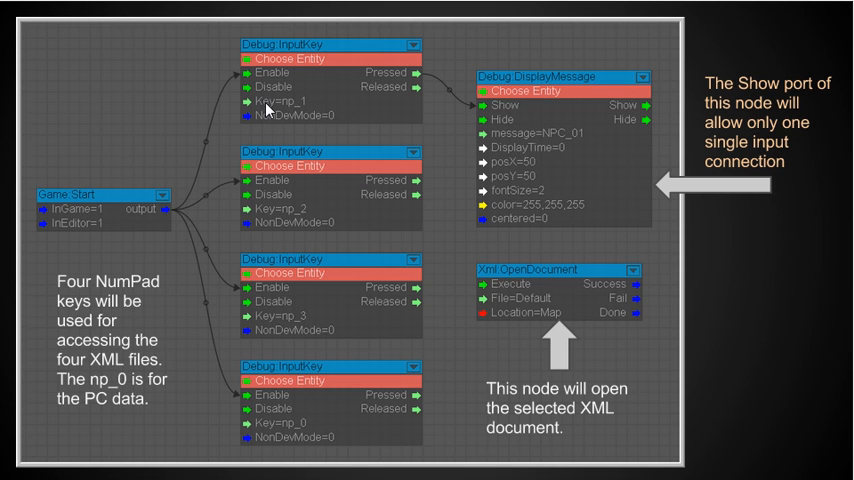
mouse_move(288, 112)
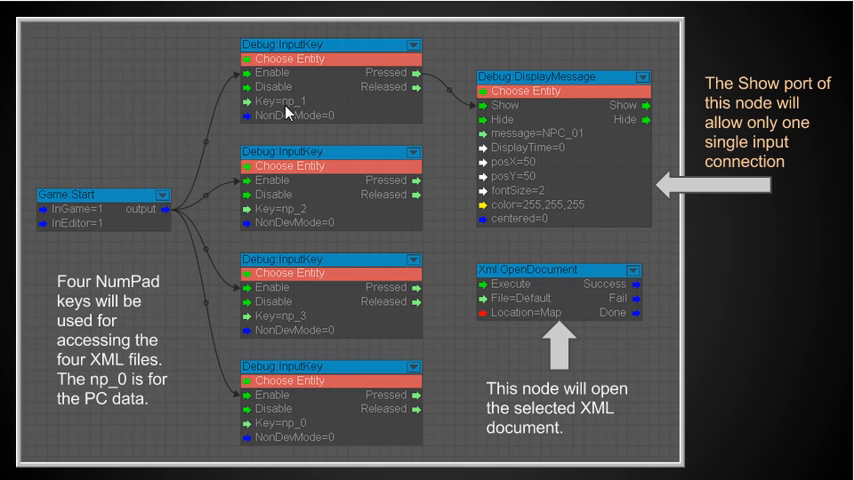
mouse_move(296, 116)
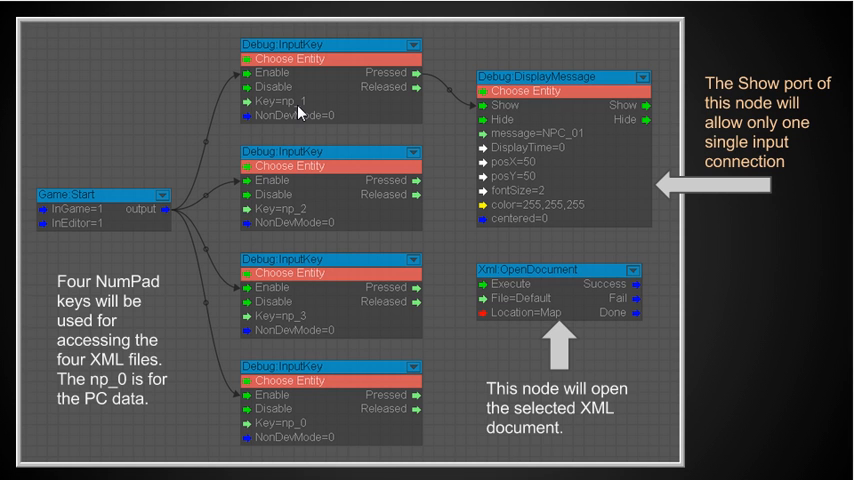
mouse_move(332, 230)
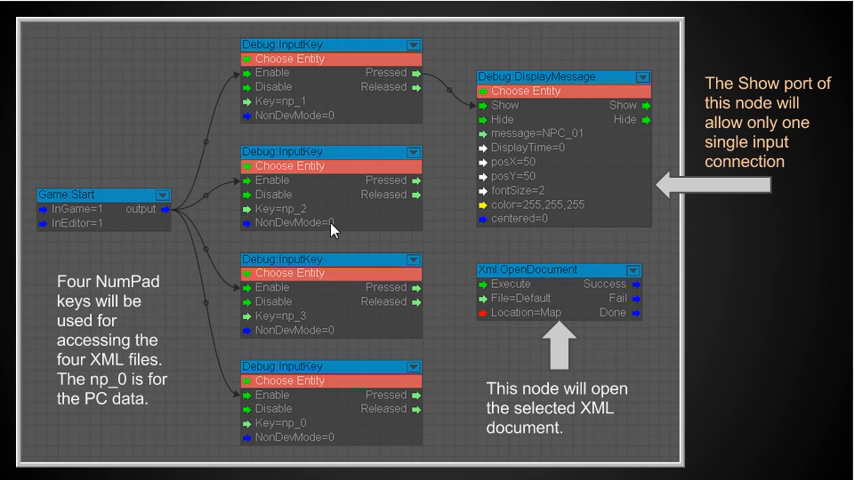
mouse_move(294, 324)
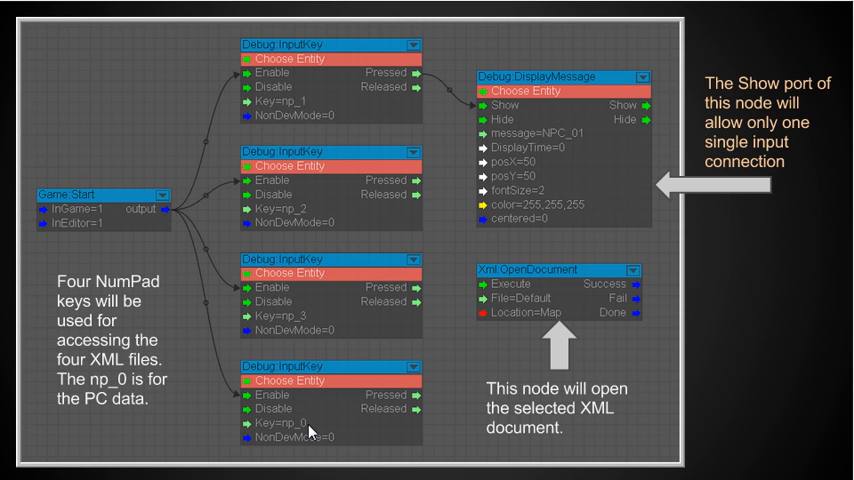
mouse_move(314, 424)
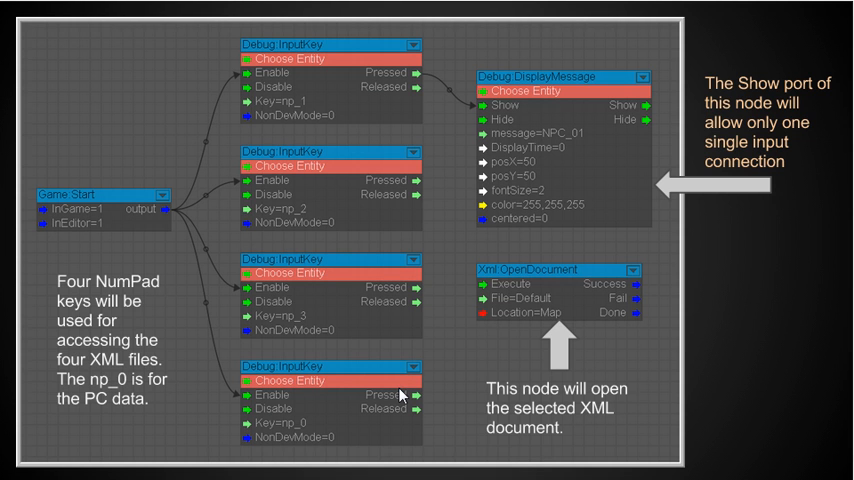
mouse_move(512, 278)
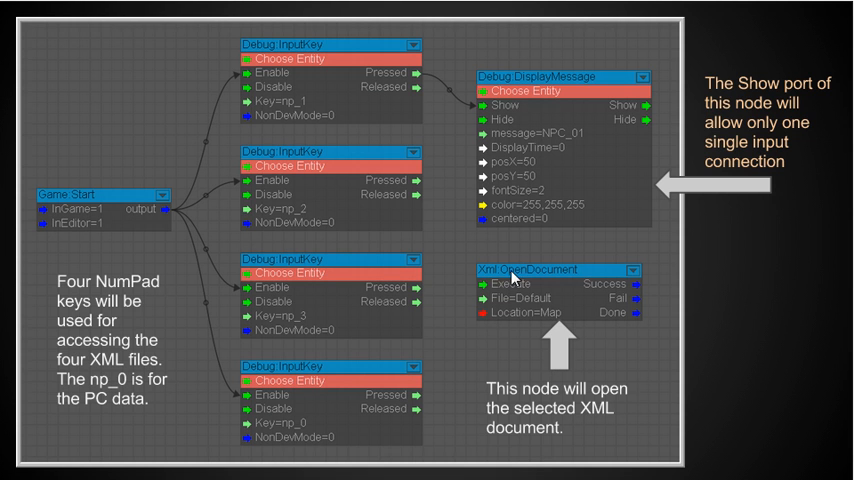
mouse_move(512, 280)
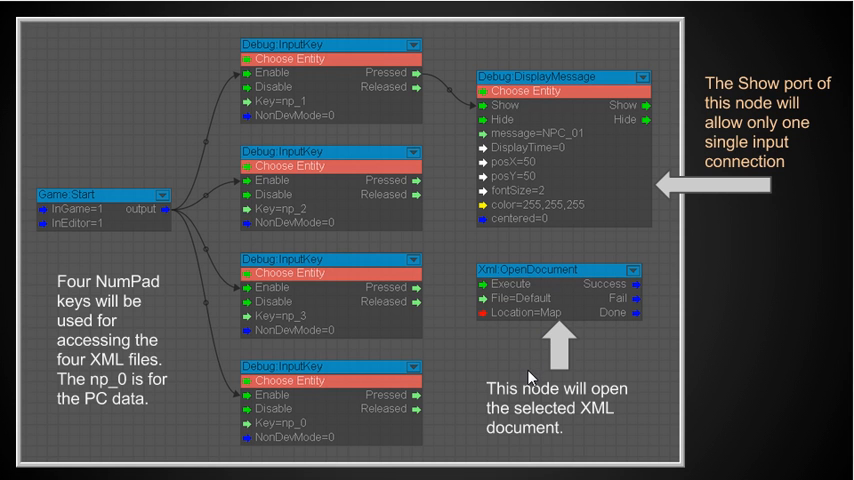
mouse_move(534, 398)
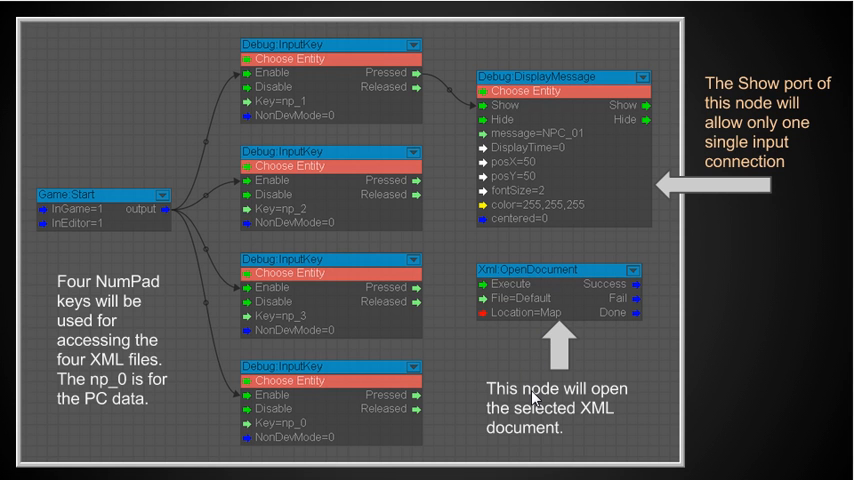
mouse_move(520, 338)
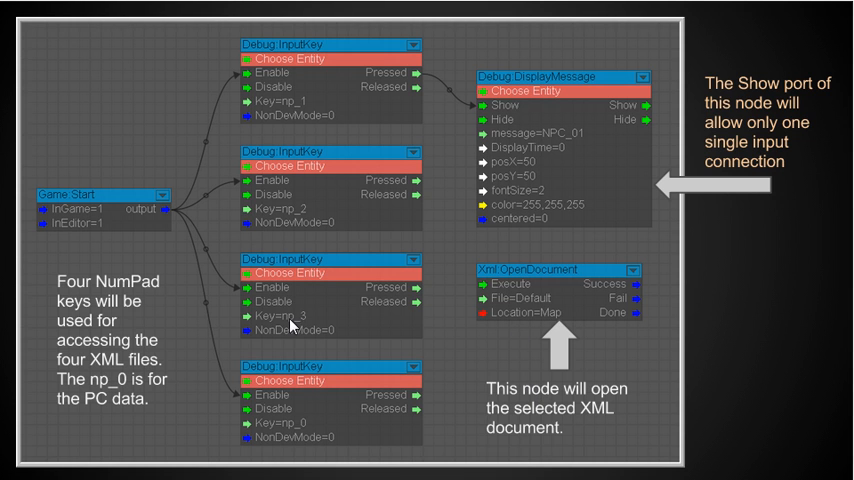
mouse_move(308, 318)
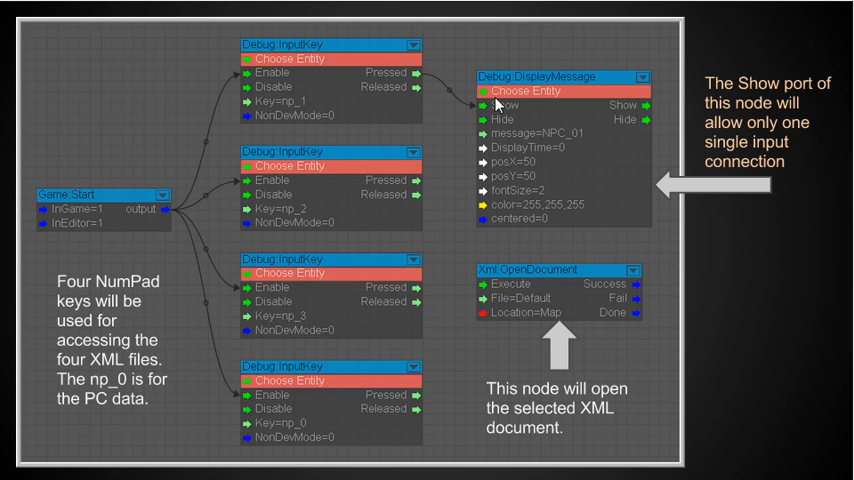
mouse_move(490, 108)
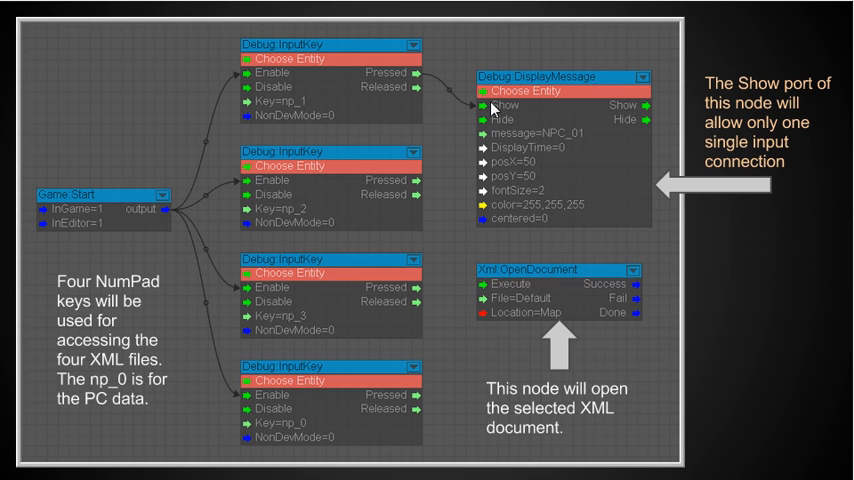
mouse_move(650, 144)
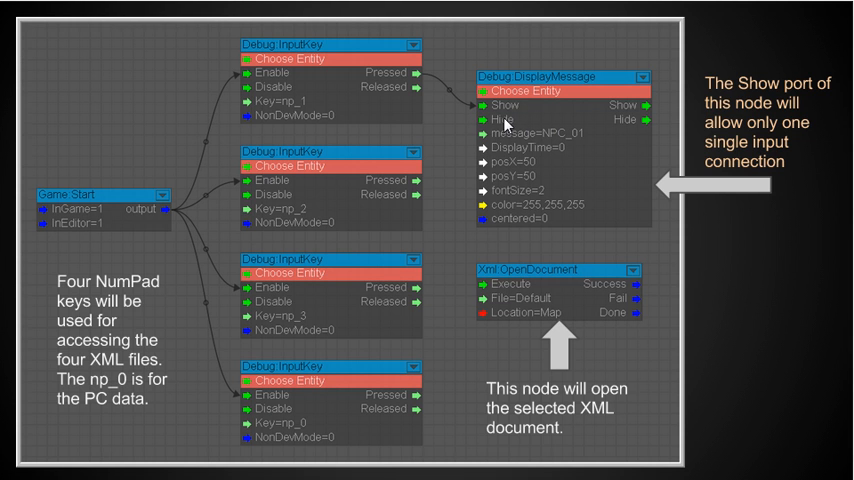
mouse_move(458, 168)
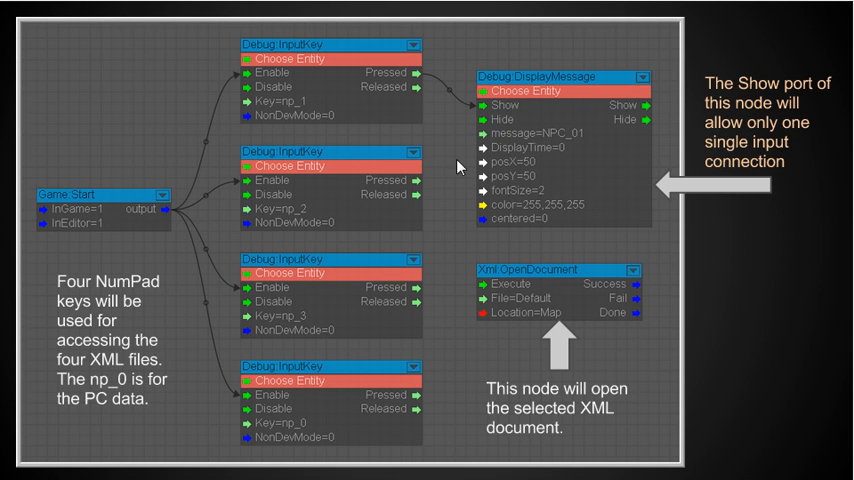
mouse_move(440, 164)
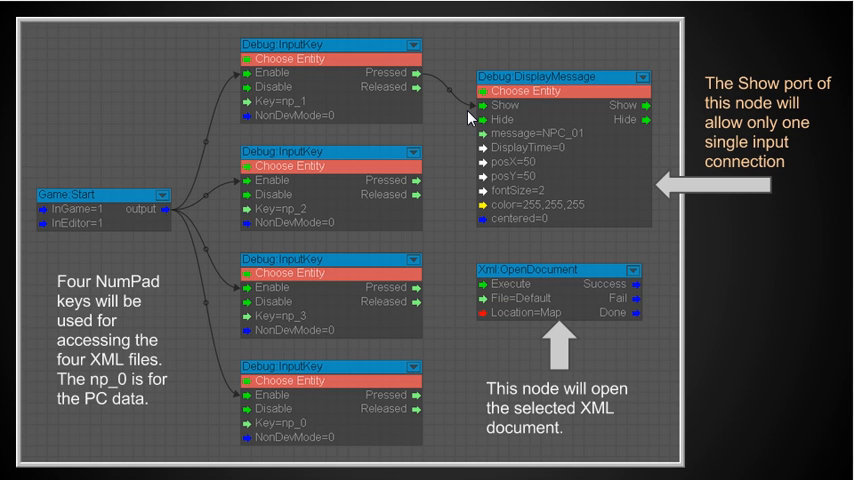
mouse_move(436, 146)
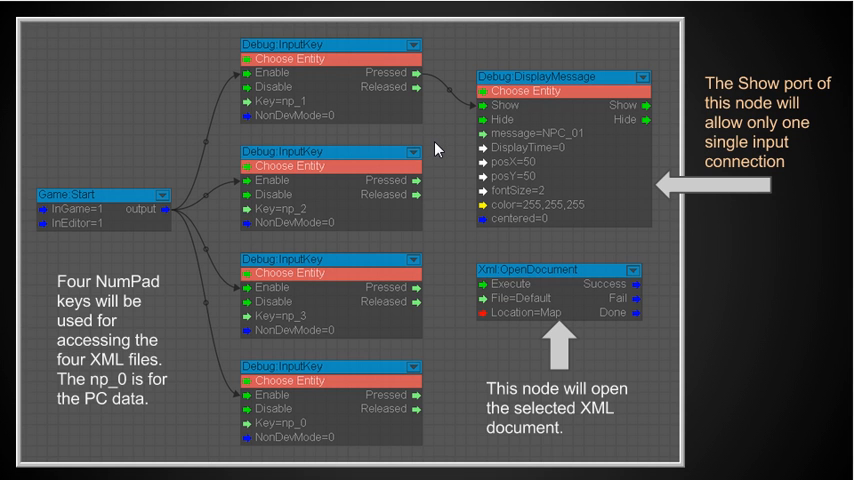
mouse_move(362, 106)
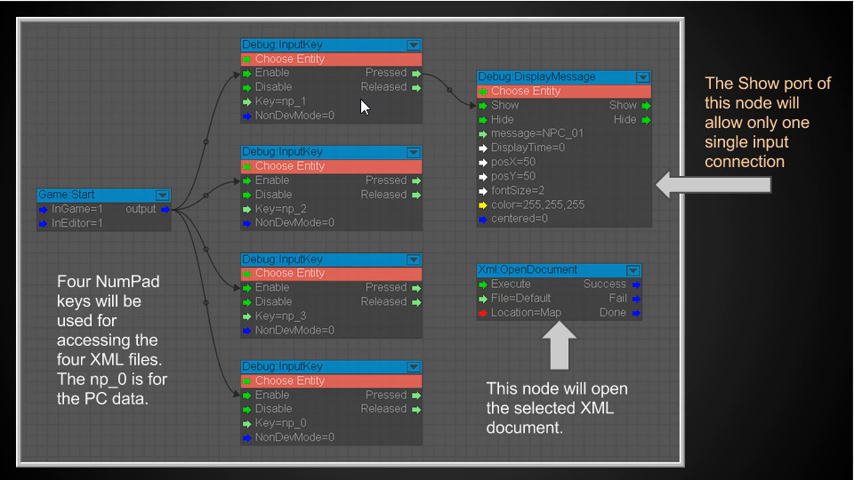
mouse_move(320, 390)
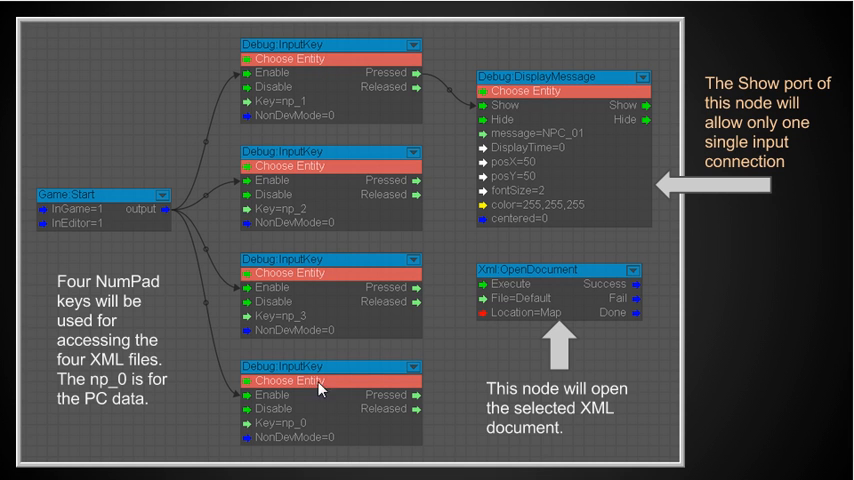
mouse_move(316, 358)
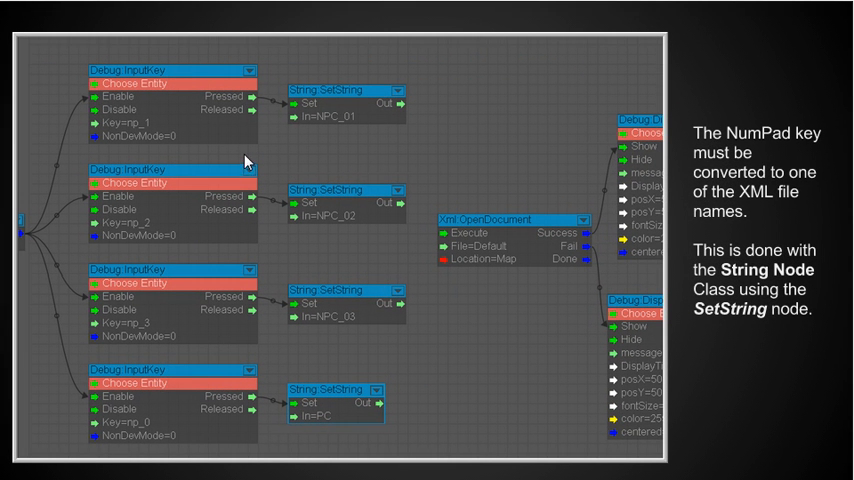
mouse_move(400, 132)
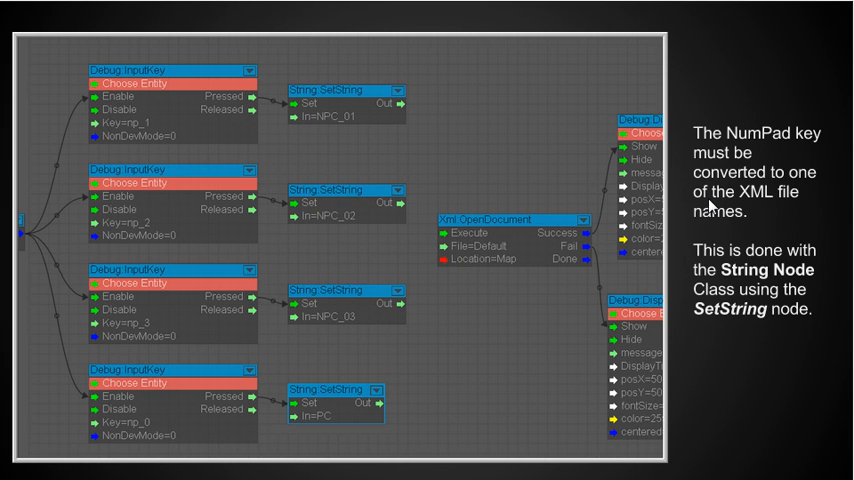
mouse_move(728, 218)
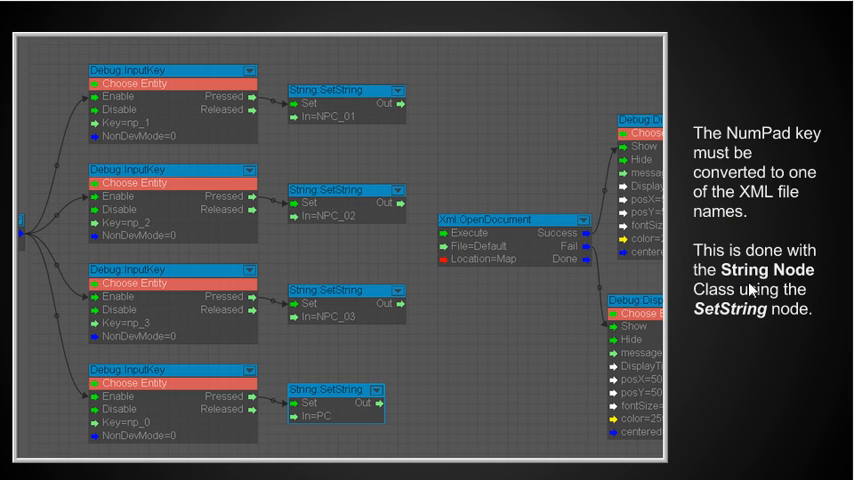
mouse_move(396, 168)
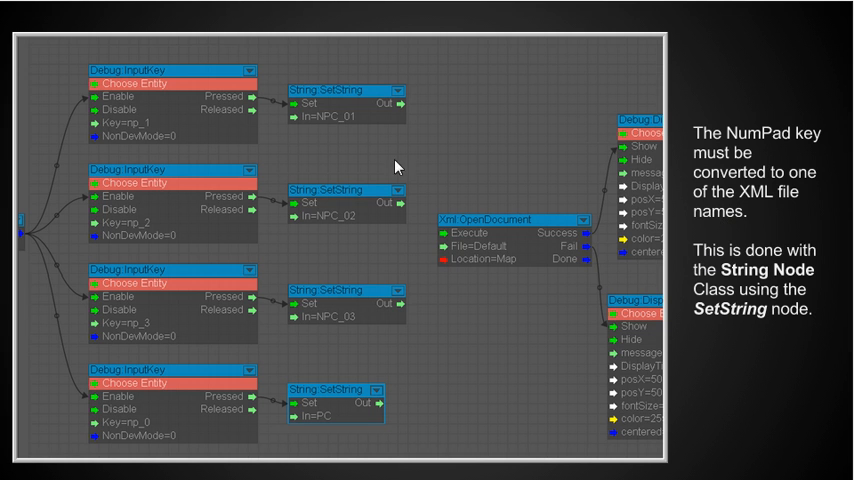
mouse_move(128, 132)
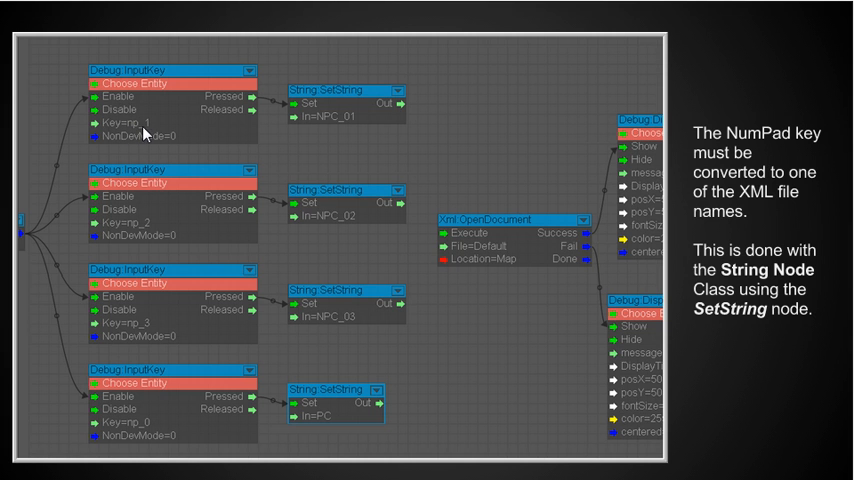
mouse_move(296, 116)
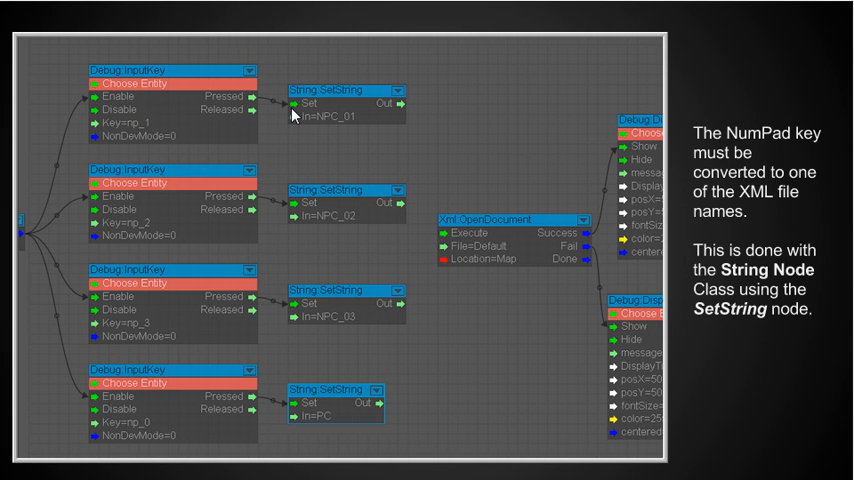
mouse_move(372, 116)
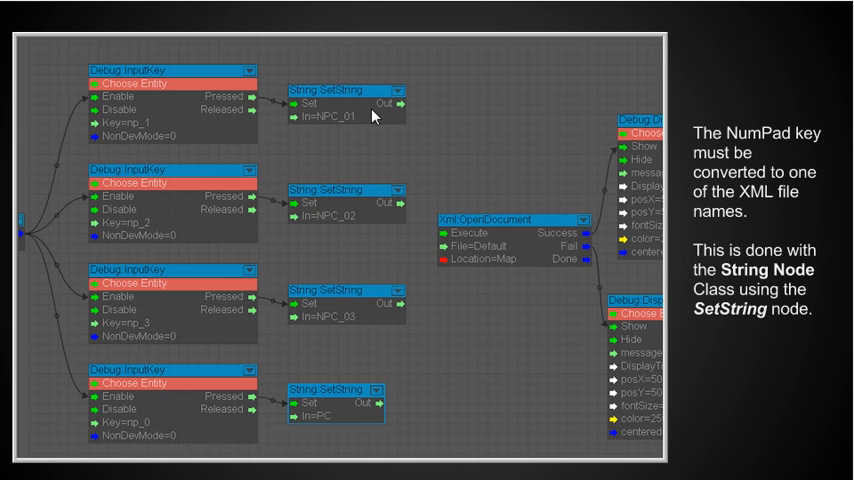
mouse_move(340, 128)
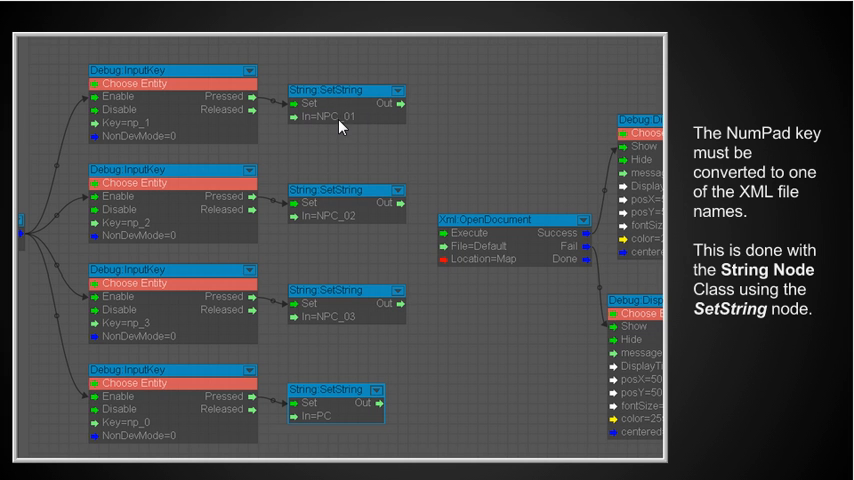
mouse_move(340, 128)
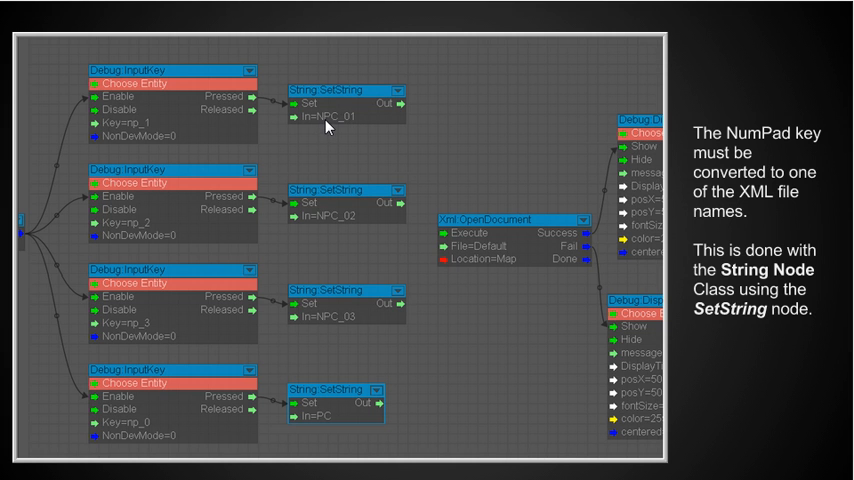
mouse_move(320, 126)
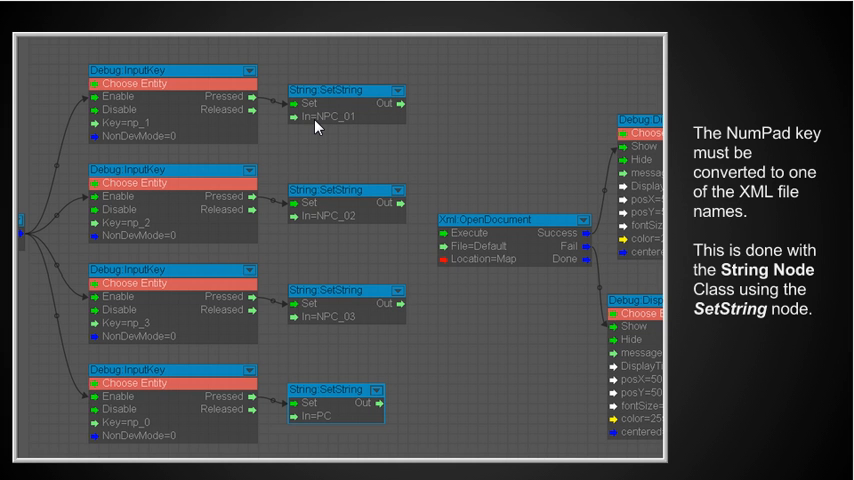
mouse_move(356, 128)
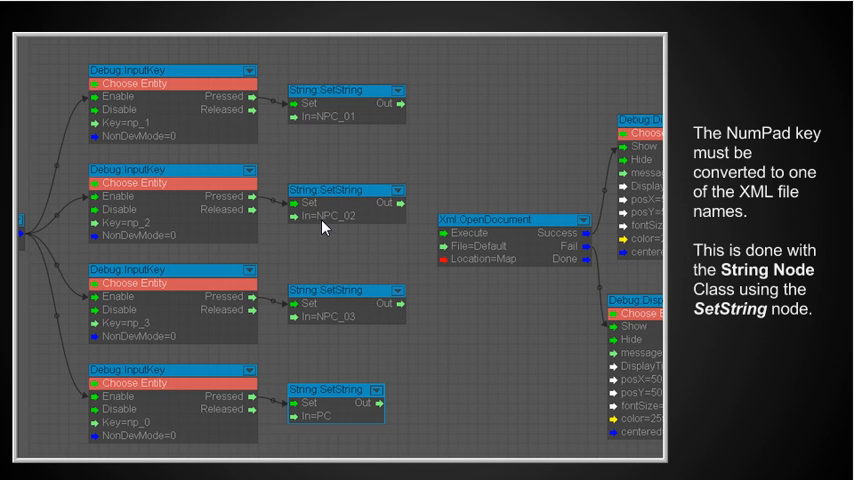
mouse_move(360, 230)
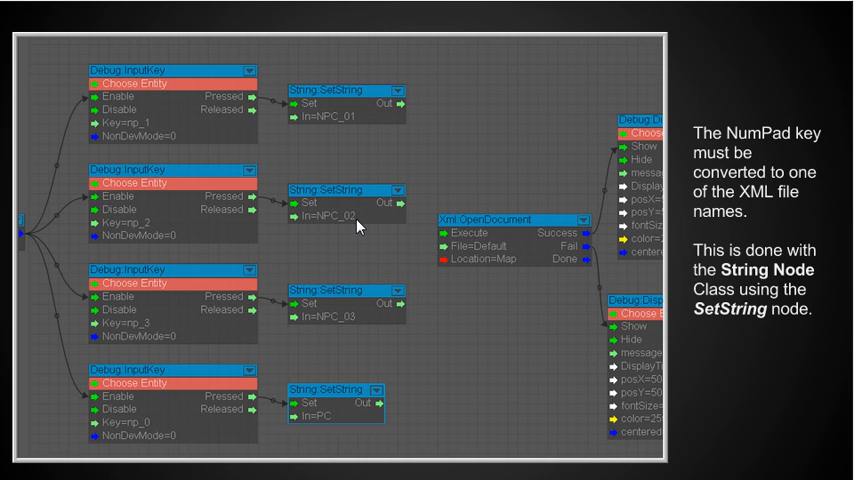
mouse_move(166, 336)
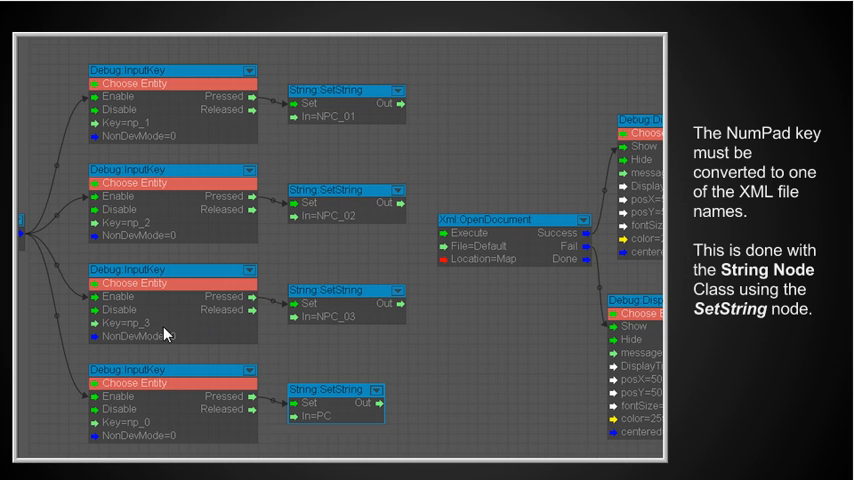
mouse_move(360, 332)
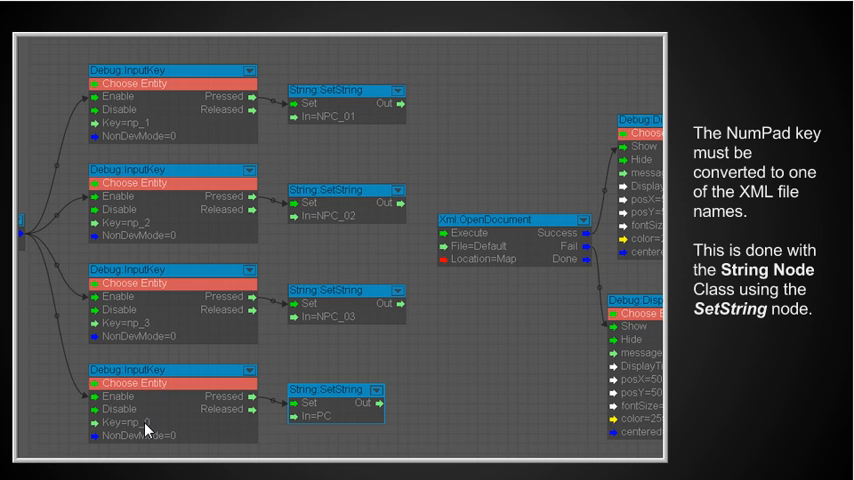
mouse_move(244, 432)
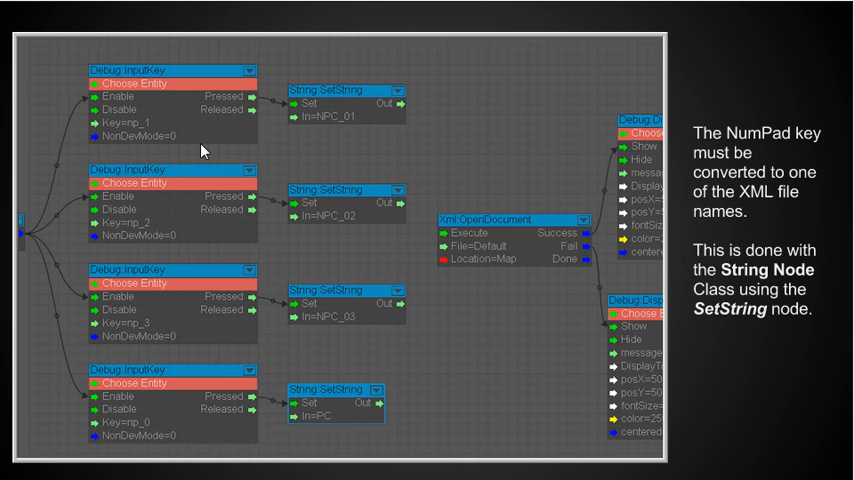
mouse_move(136, 132)
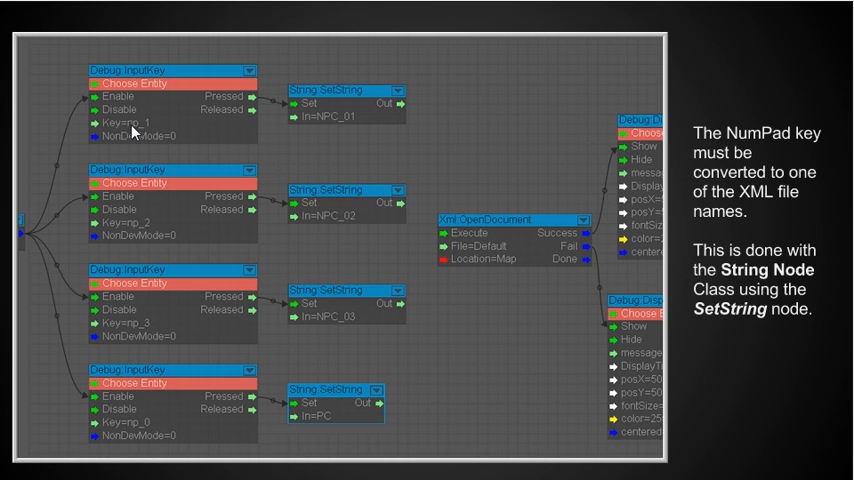
mouse_move(288, 136)
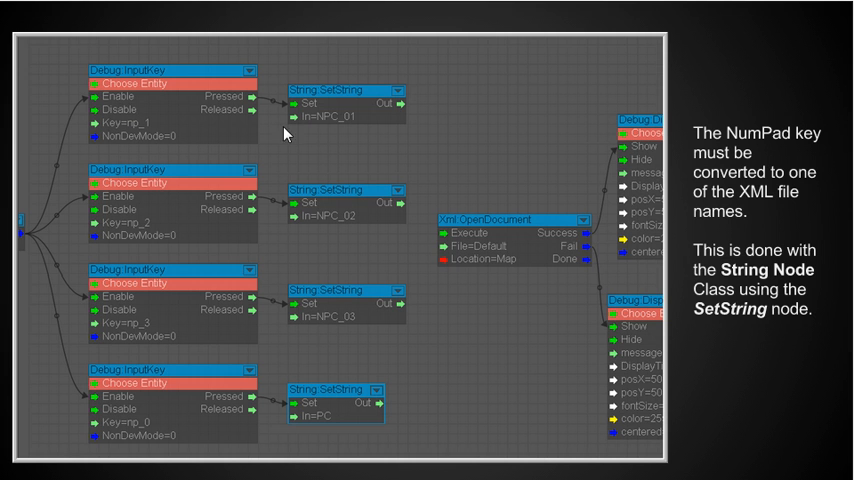
mouse_move(344, 186)
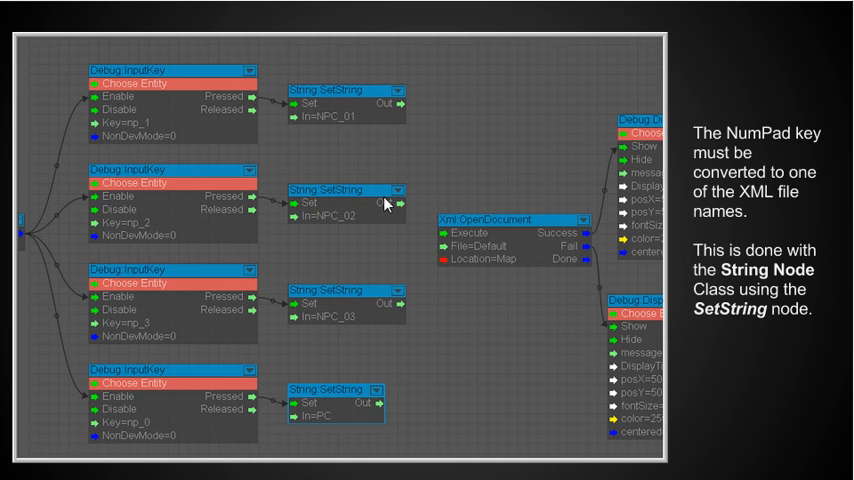
mouse_move(462, 244)
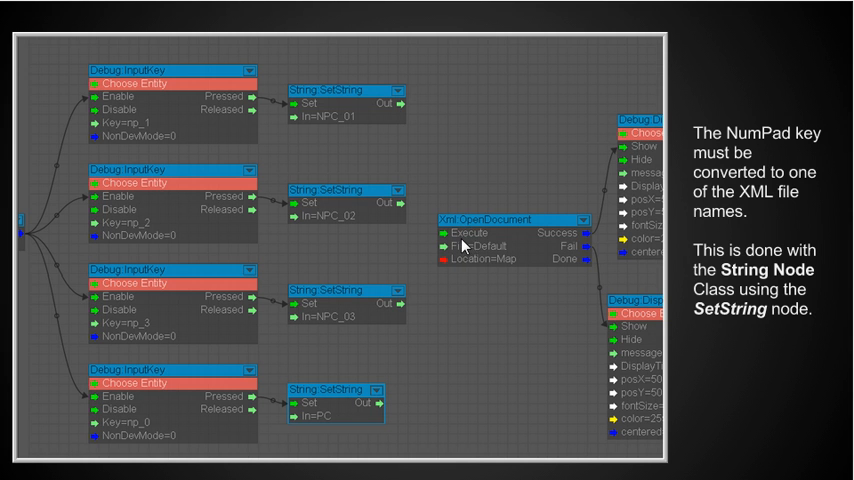
mouse_move(420, 246)
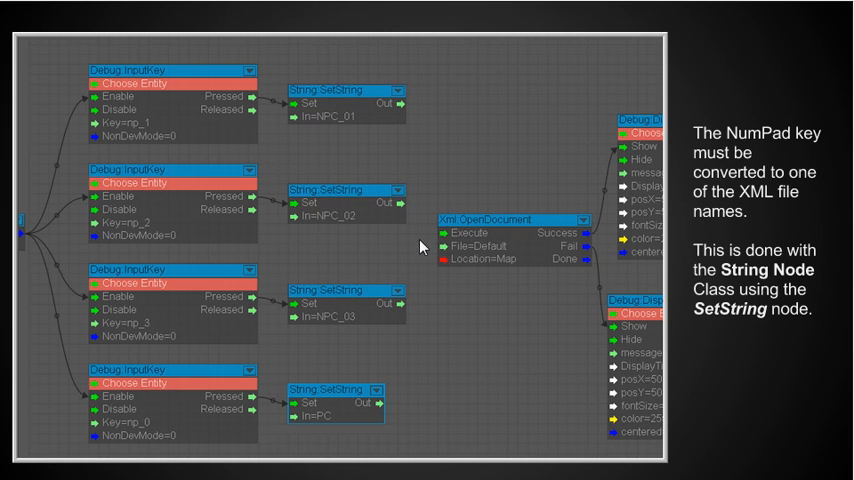
mouse_move(432, 222)
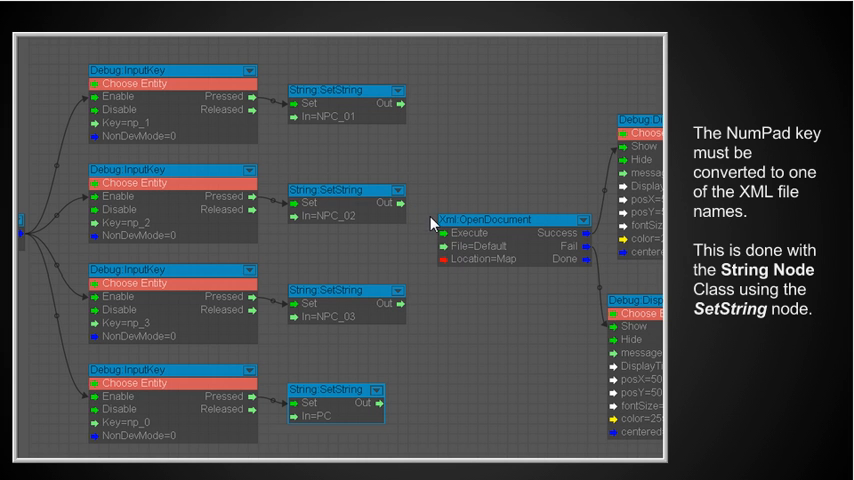
mouse_move(394, 112)
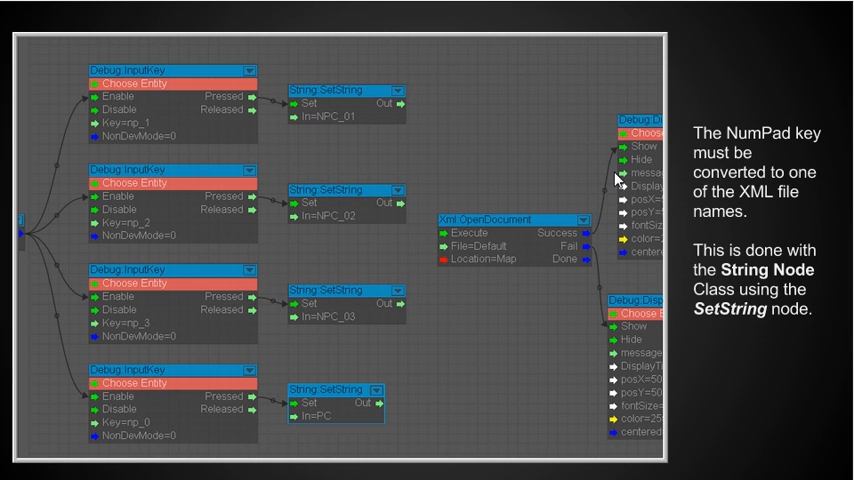
mouse_move(584, 250)
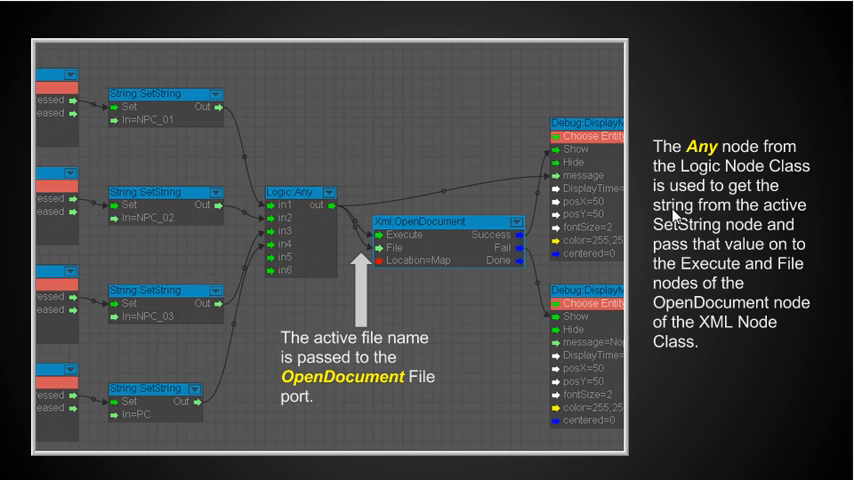
mouse_move(678, 250)
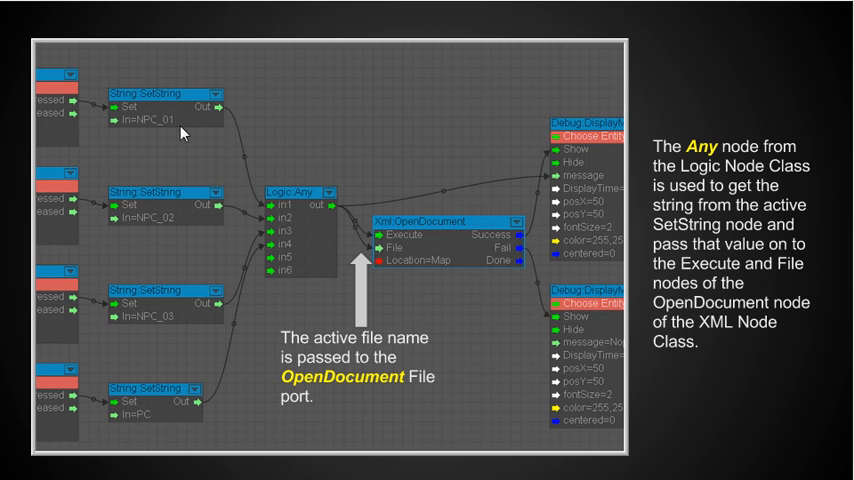
mouse_move(258, 218)
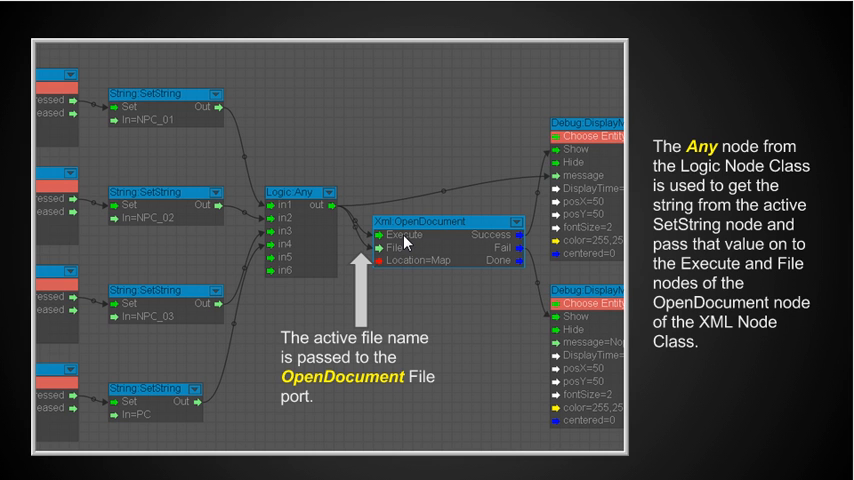
mouse_move(532, 188)
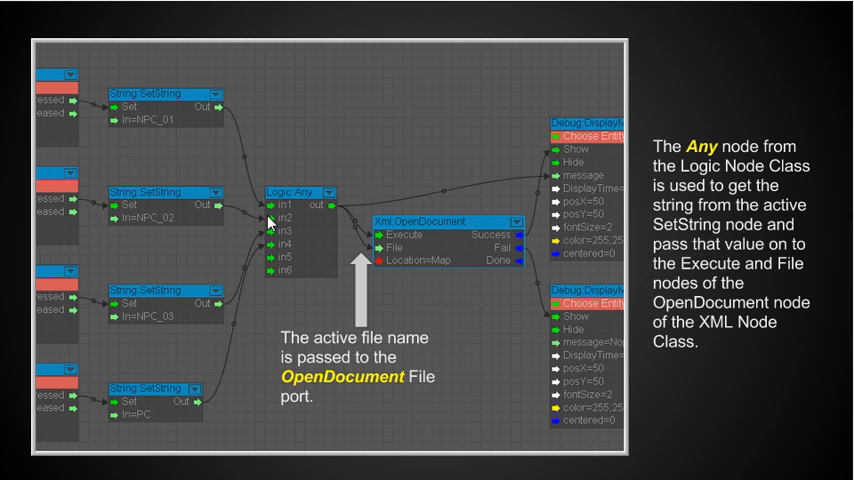
mouse_move(184, 228)
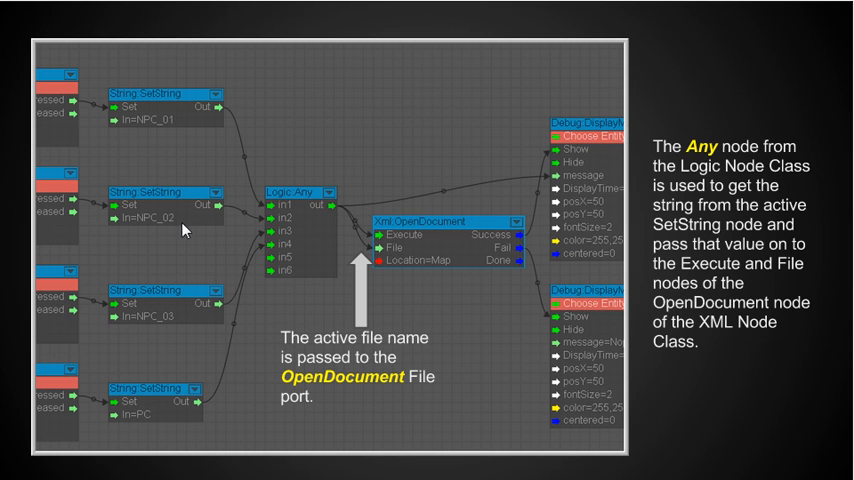
mouse_move(296, 224)
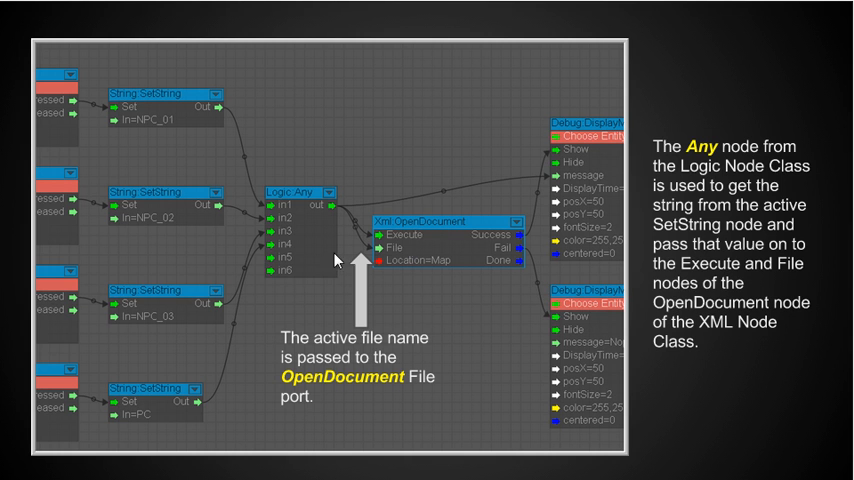
mouse_move(230, 344)
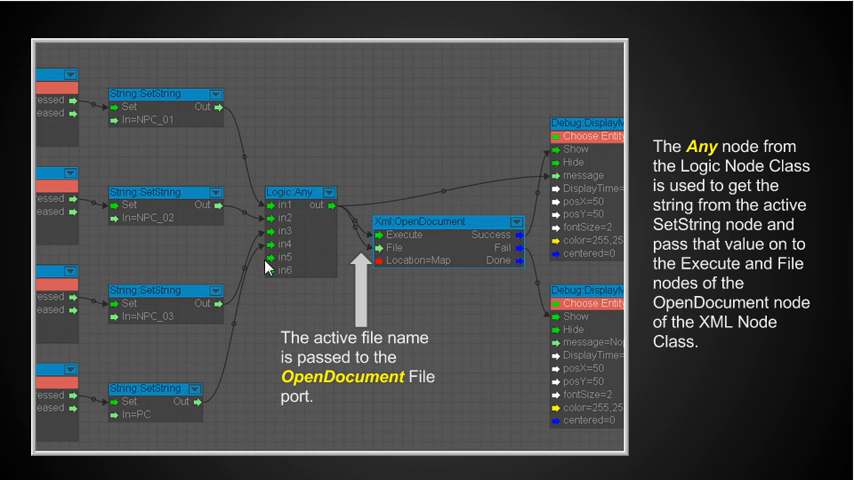
mouse_move(60, 228)
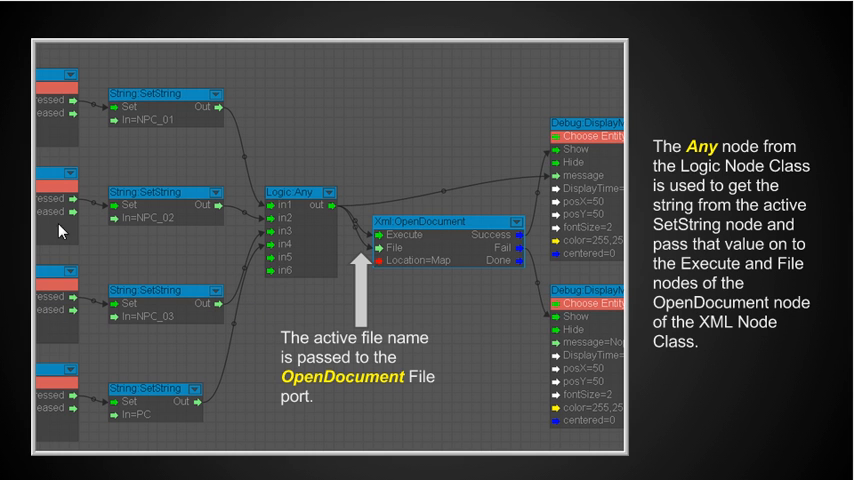
mouse_move(68, 284)
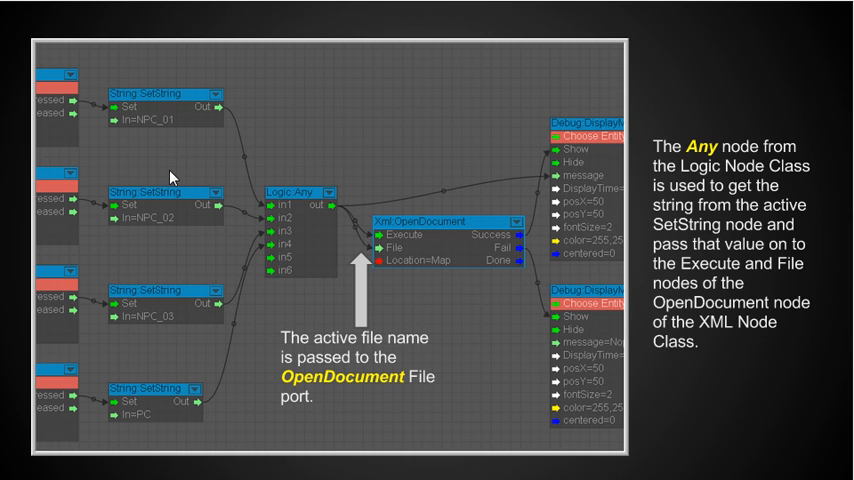
mouse_move(210, 160)
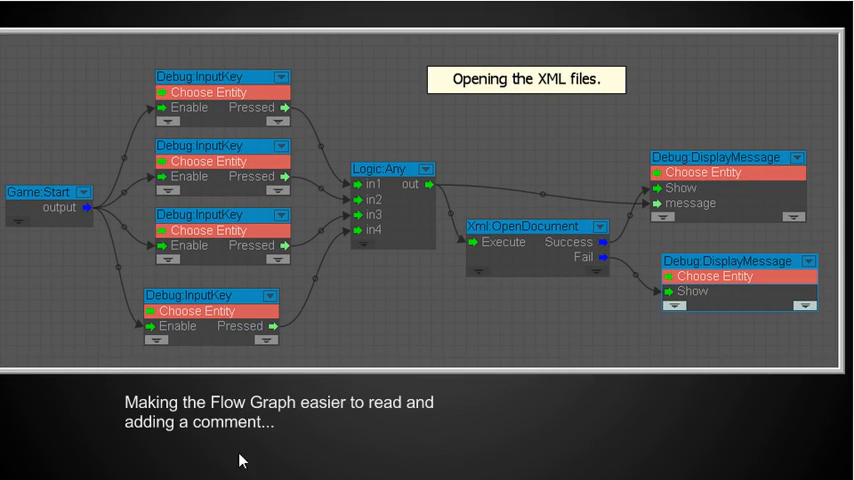
mouse_move(350, 444)
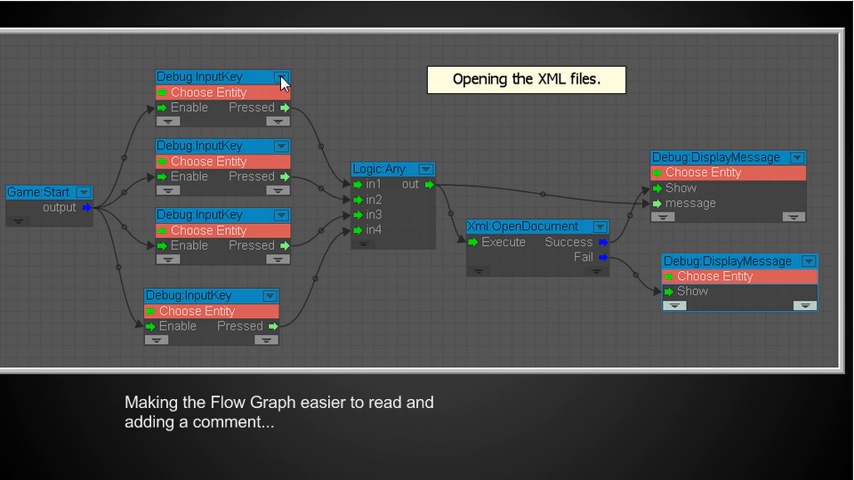
mouse_move(284, 224)
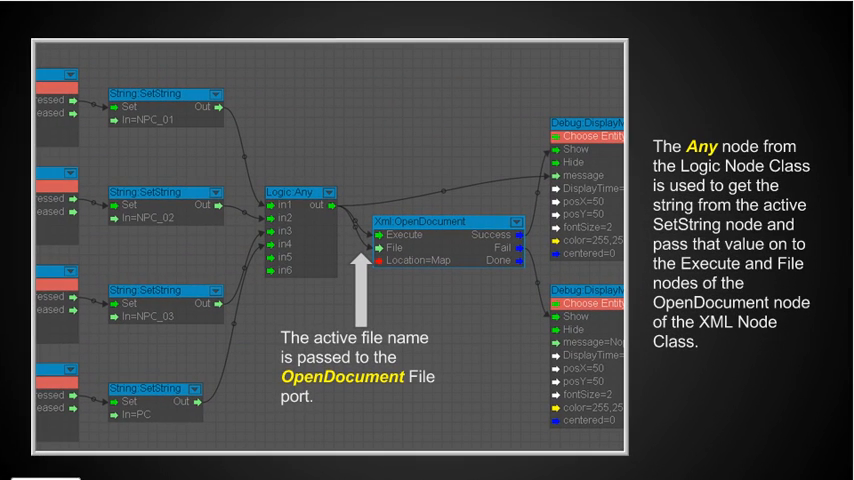
mouse_move(338, 208)
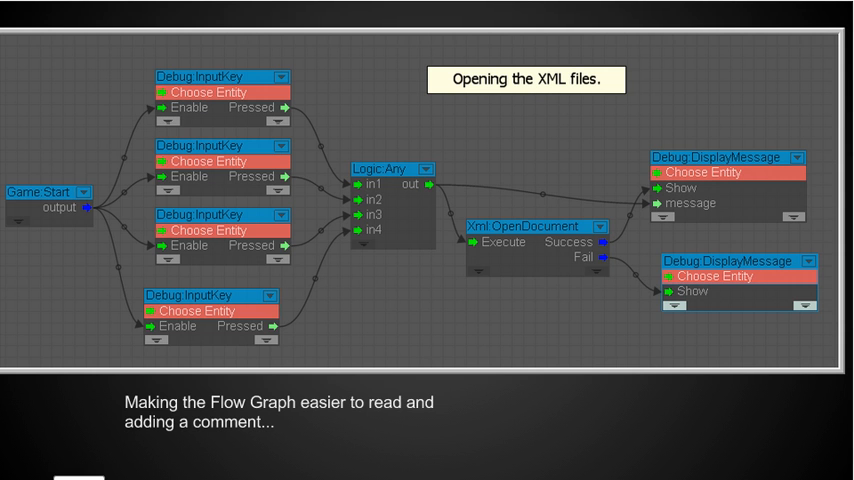
mouse_move(204, 412)
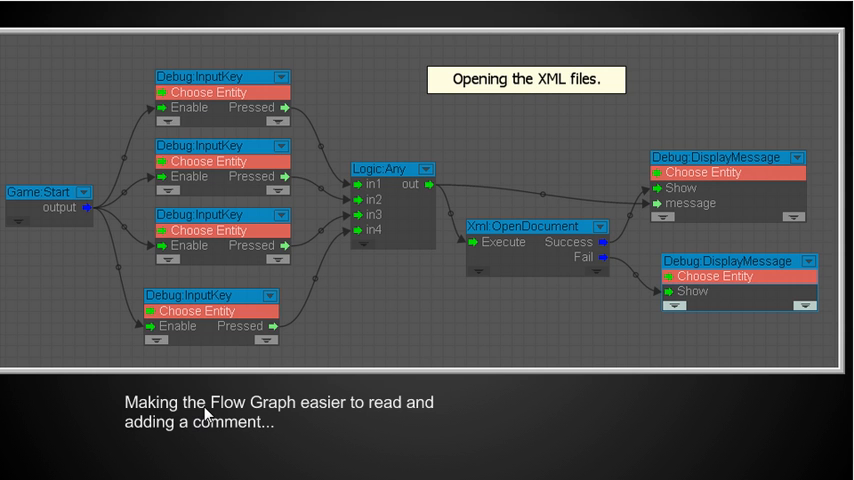
mouse_move(364, 184)
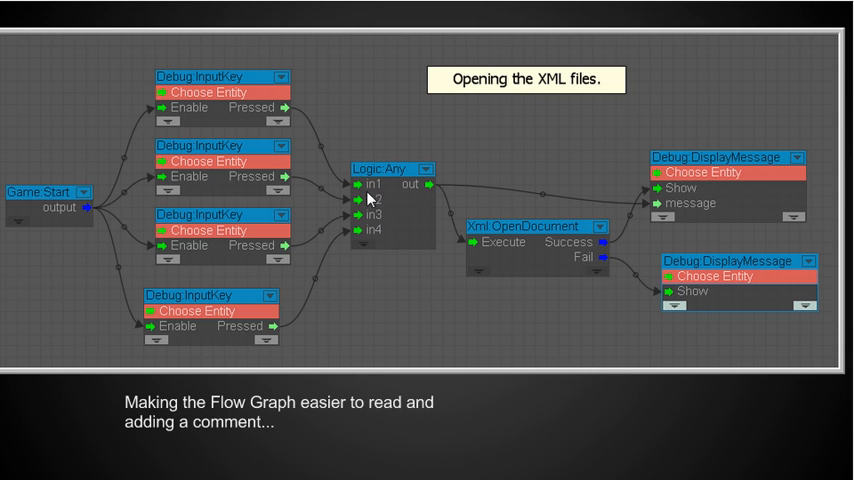
mouse_move(364, 202)
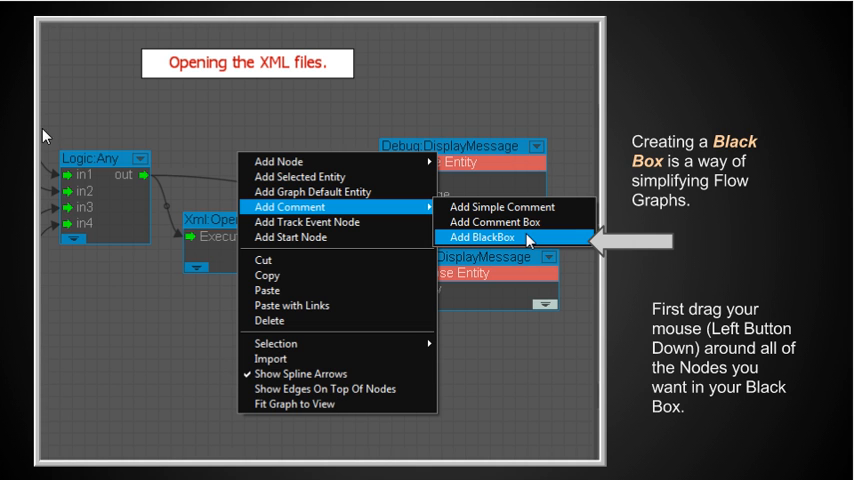
mouse_move(532, 366)
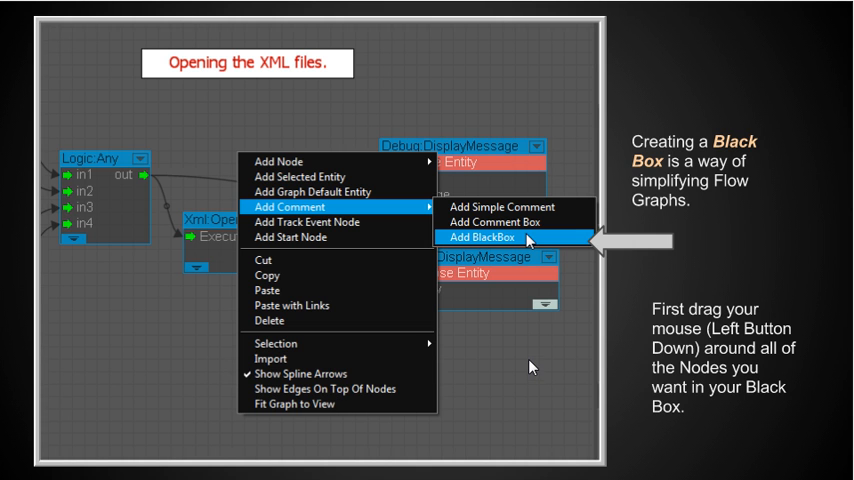
mouse_move(280, 122)
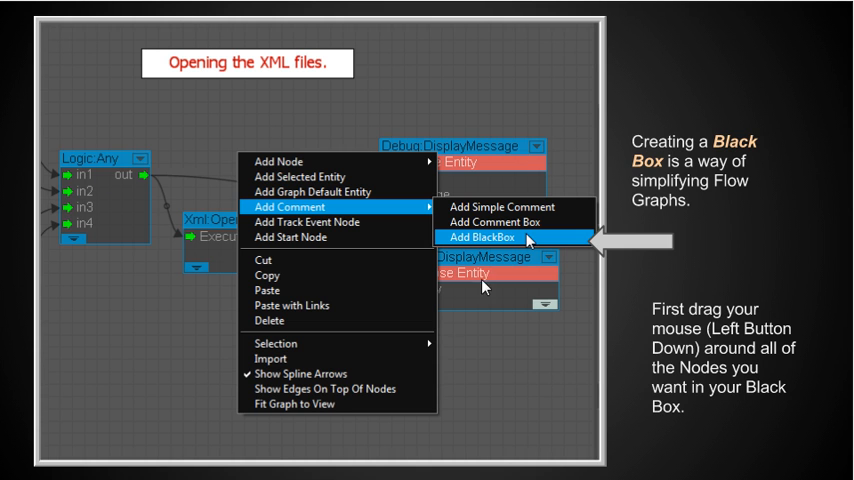
mouse_move(192, 144)
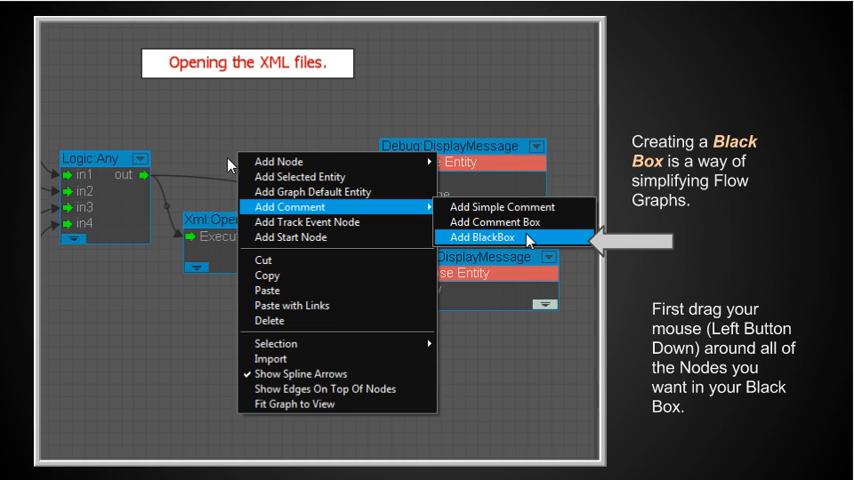
mouse_move(294, 172)
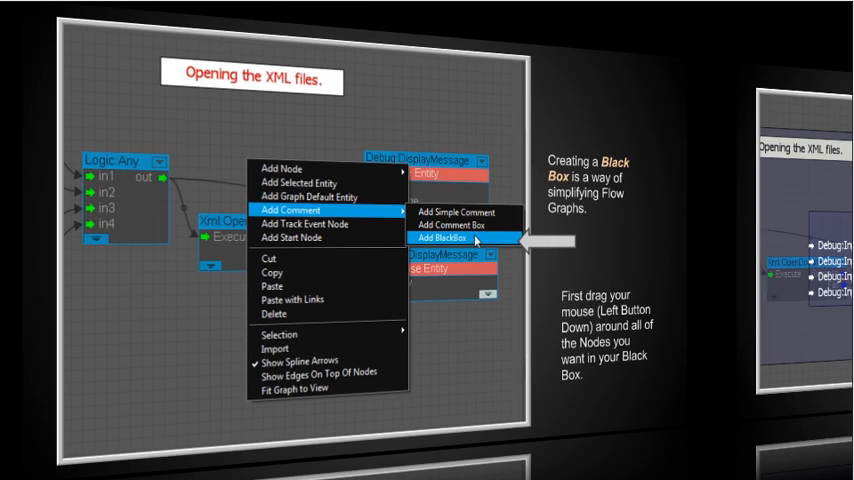
Advance to the slide on naming the Black Box XML_File_Selection and closing it
left_click(458, 240)
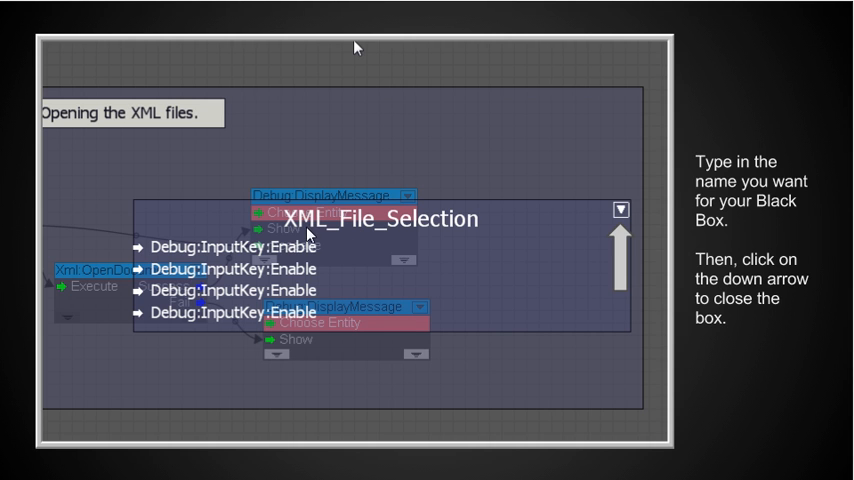
mouse_move(430, 236)
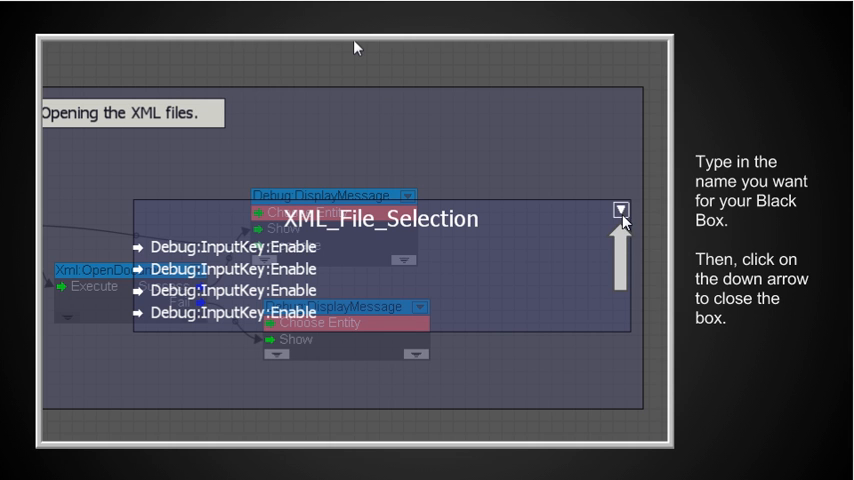
mouse_move(628, 256)
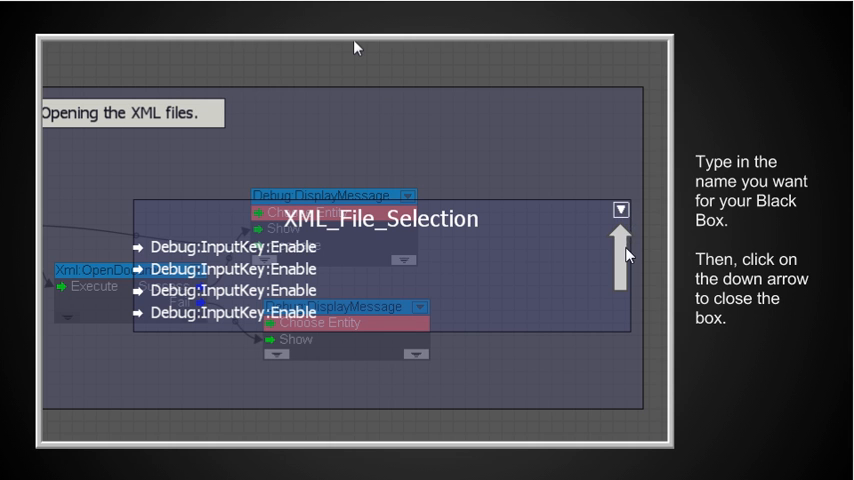
mouse_move(166, 424)
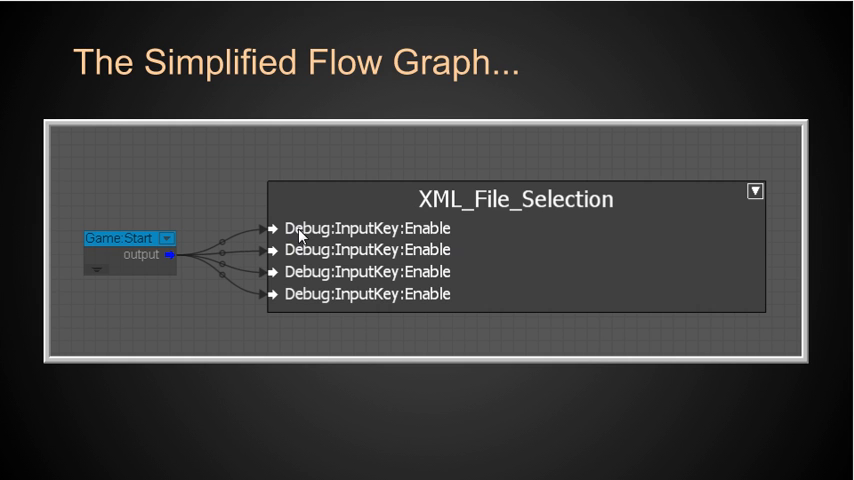
mouse_move(72, 224)
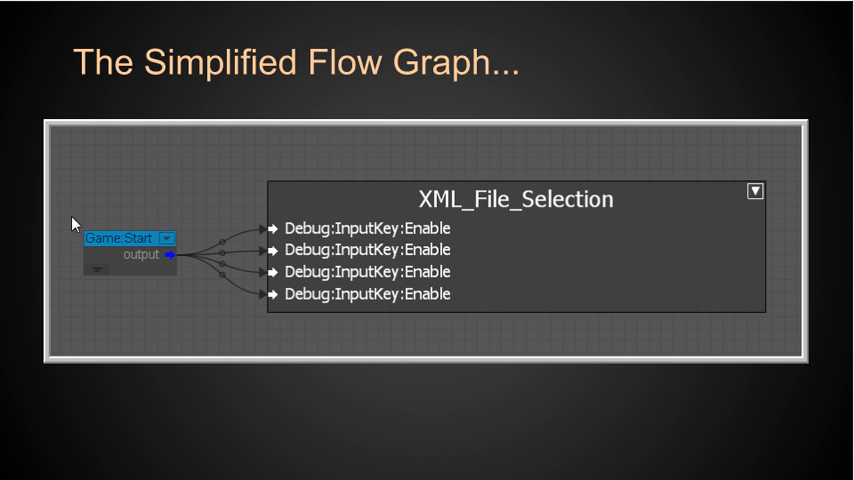
mouse_move(356, 290)
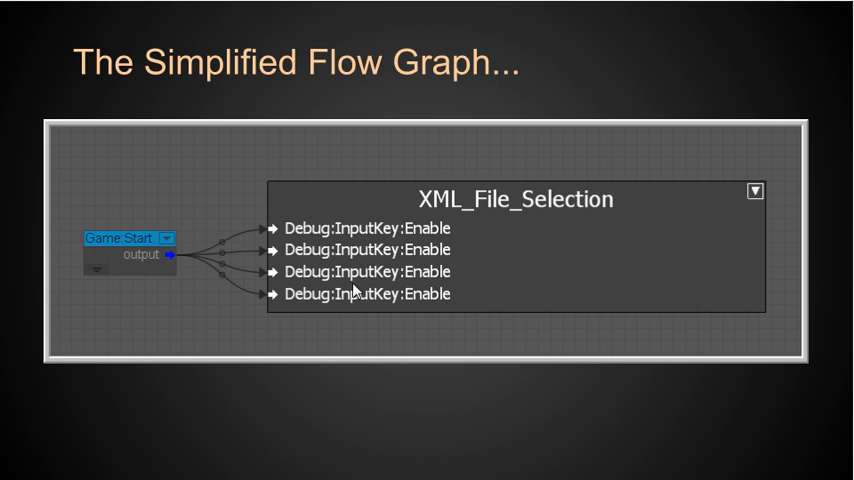
mouse_move(292, 240)
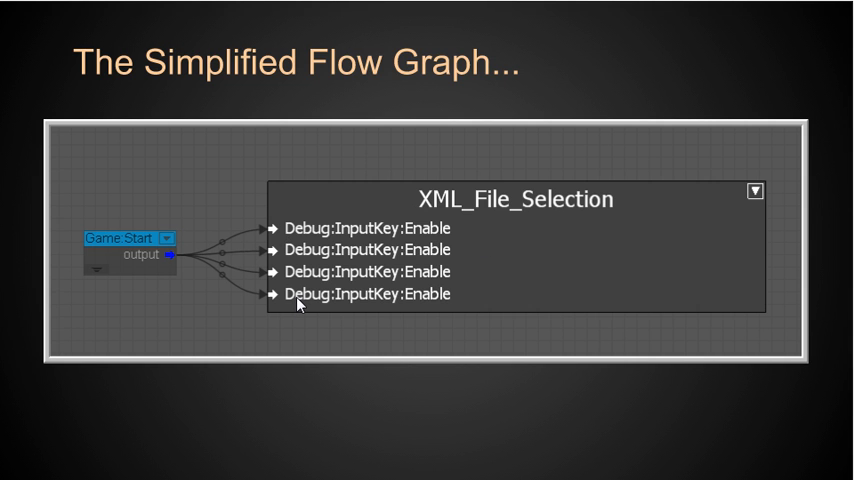
mouse_move(362, 304)
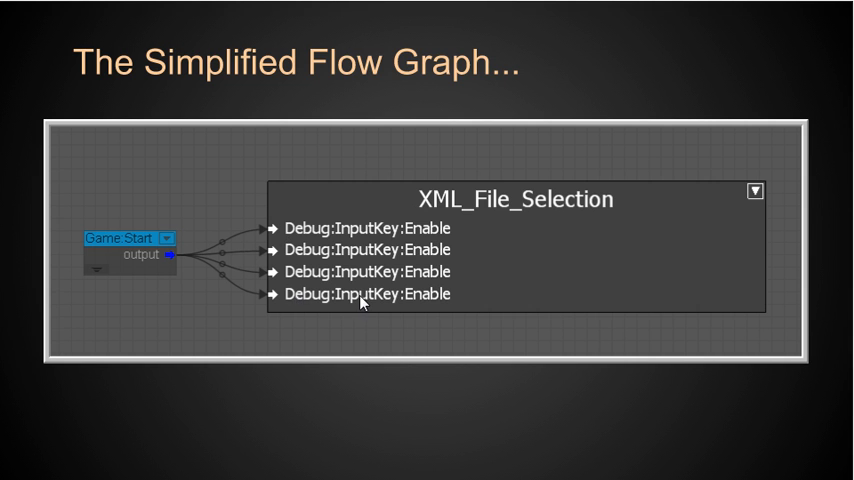